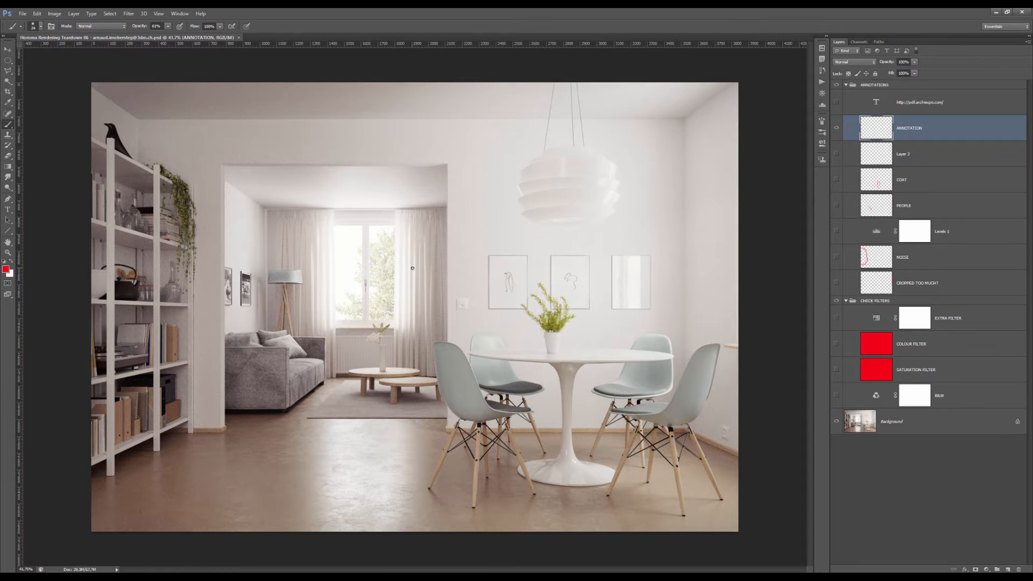
{"action": "mouse_move", "coordinate": [370, 172]}
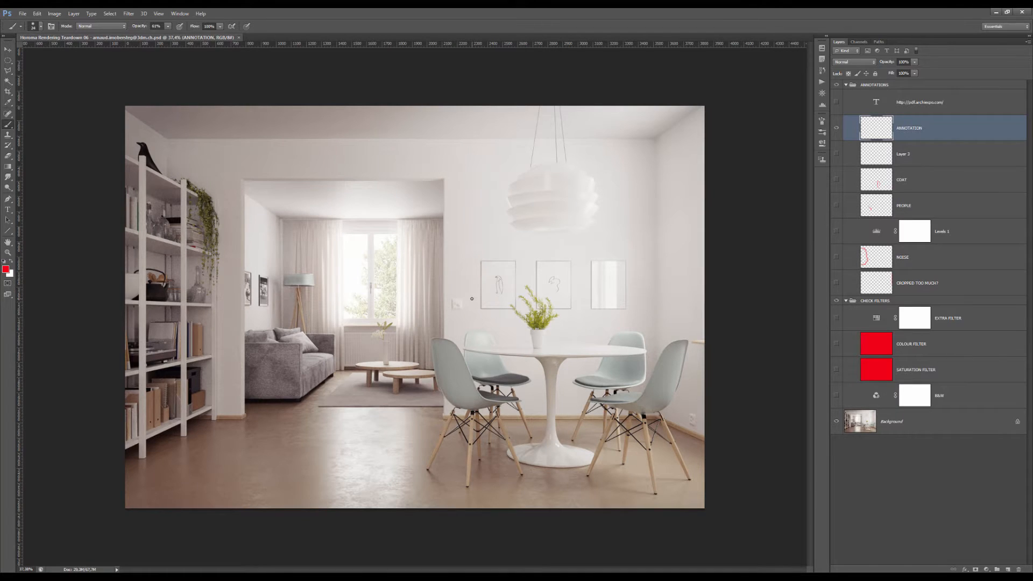
{"action": "mouse_move", "coordinate": [396, 304]}
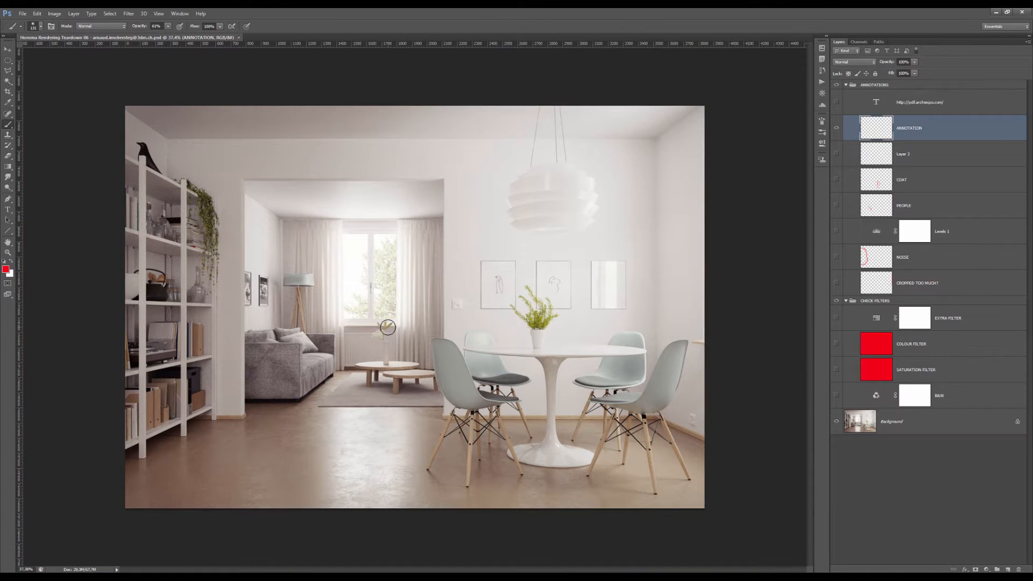
{"action": "mouse_move", "coordinate": [139, 114]}
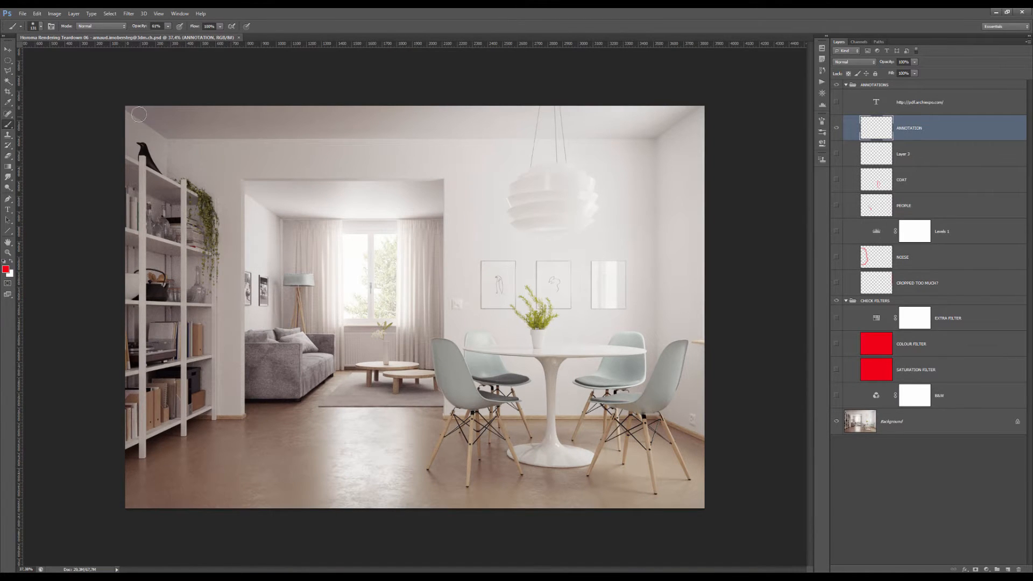
Step: Drag a marquee across the entire dining-room rendering to select it
{"action": "left_click_drag", "start_coordinate": [138, 116], "coordinate": [681, 119]}
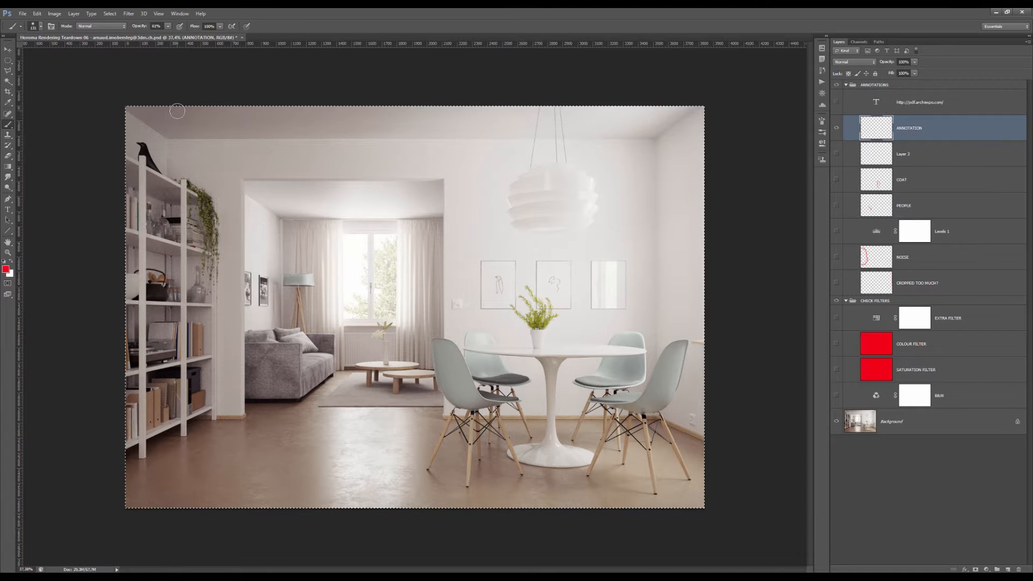
{"action": "mouse_move", "coordinate": [363, 206]}
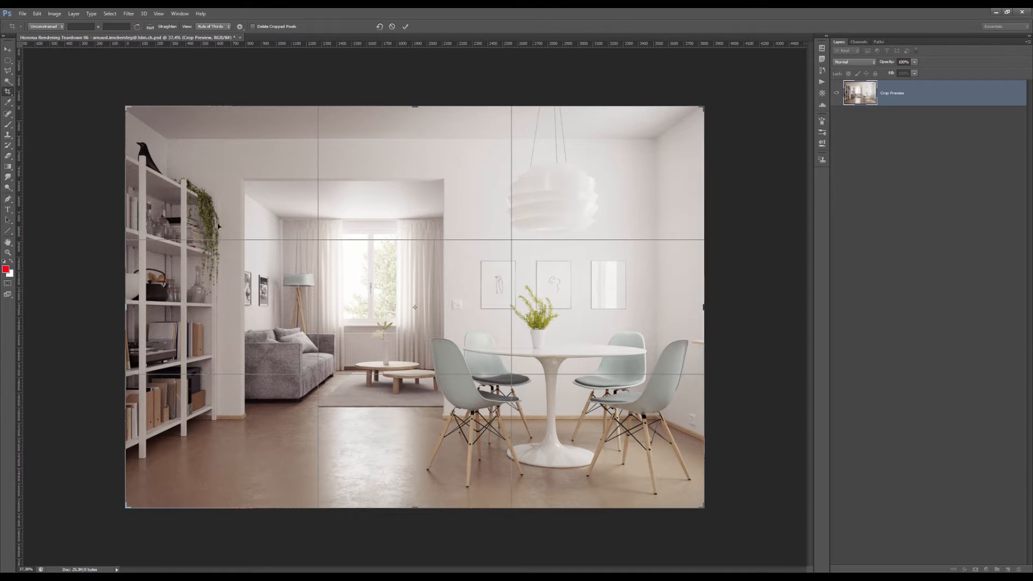
{"action": "mouse_move", "coordinate": [406, 420]}
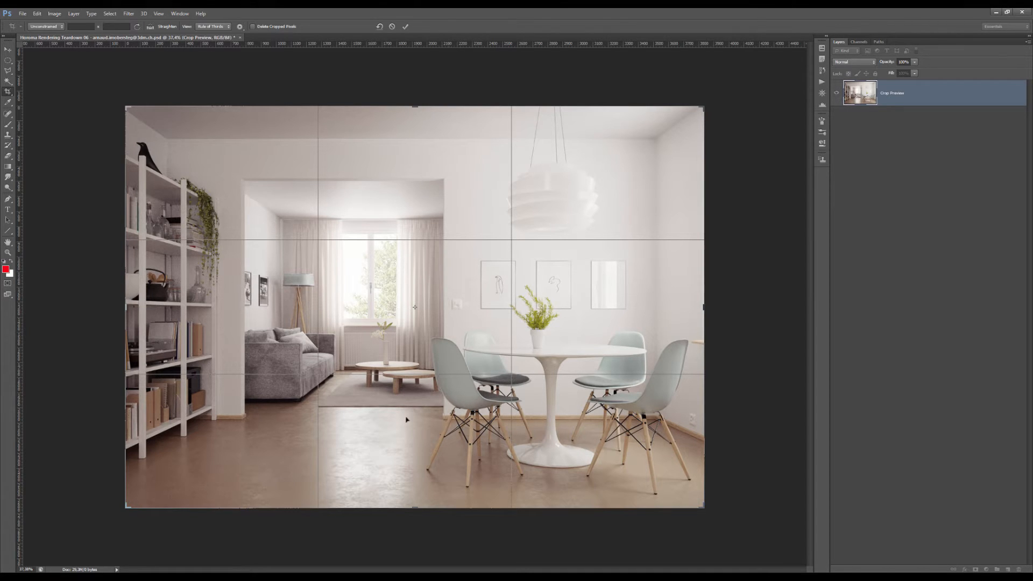
{"action": "mouse_move", "coordinate": [376, 285]}
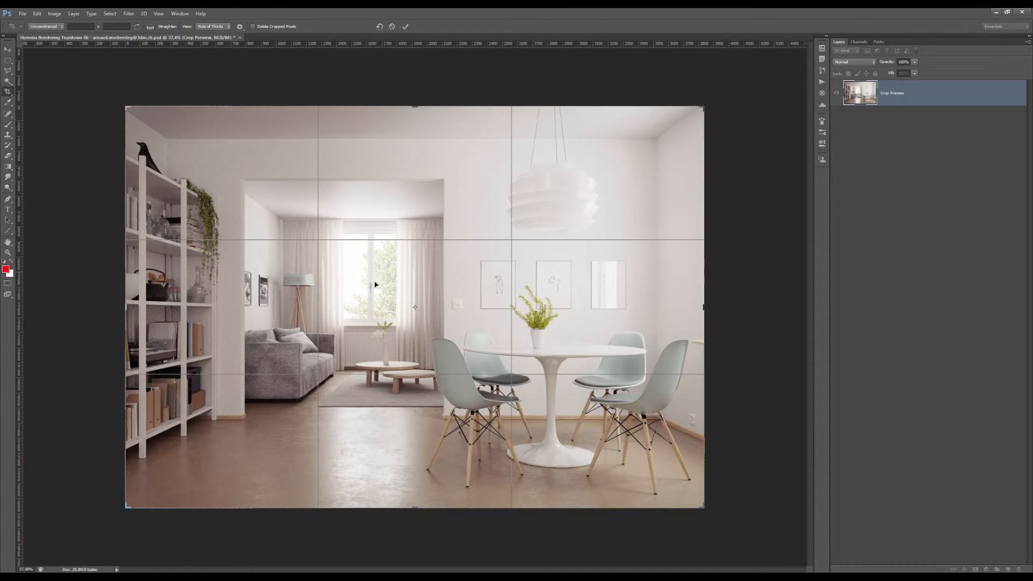
{"action": "mouse_move", "coordinate": [419, 275]}
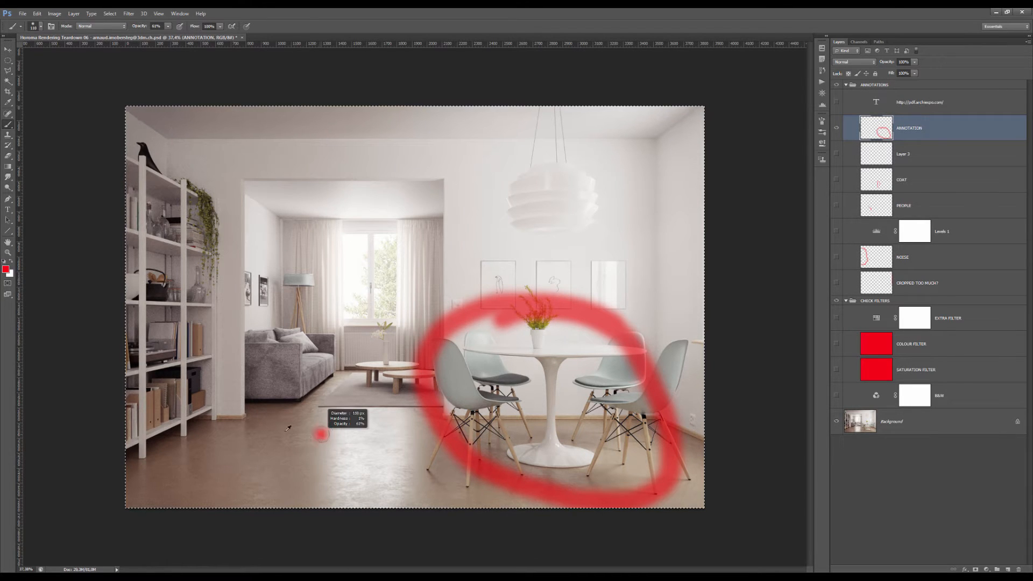
Step: Paint red framing strokes along the floor edge and around the doorway opening
{"action": "left_click_drag", "start_coordinate": [320, 435], "coordinate": [76, 492]}
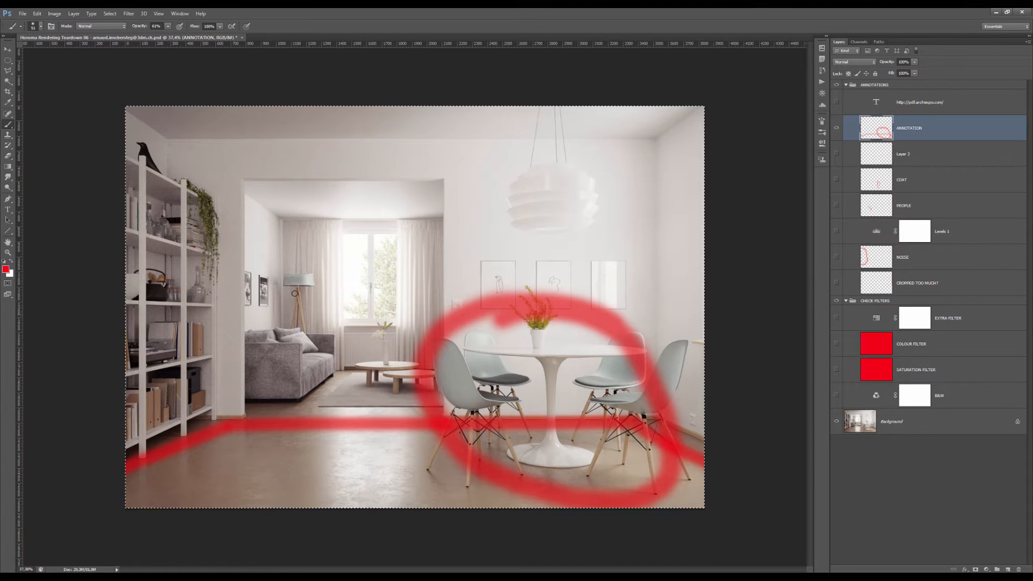
{"action": "left_click_drag", "start_coordinate": [247, 185], "coordinate": [437, 253]}
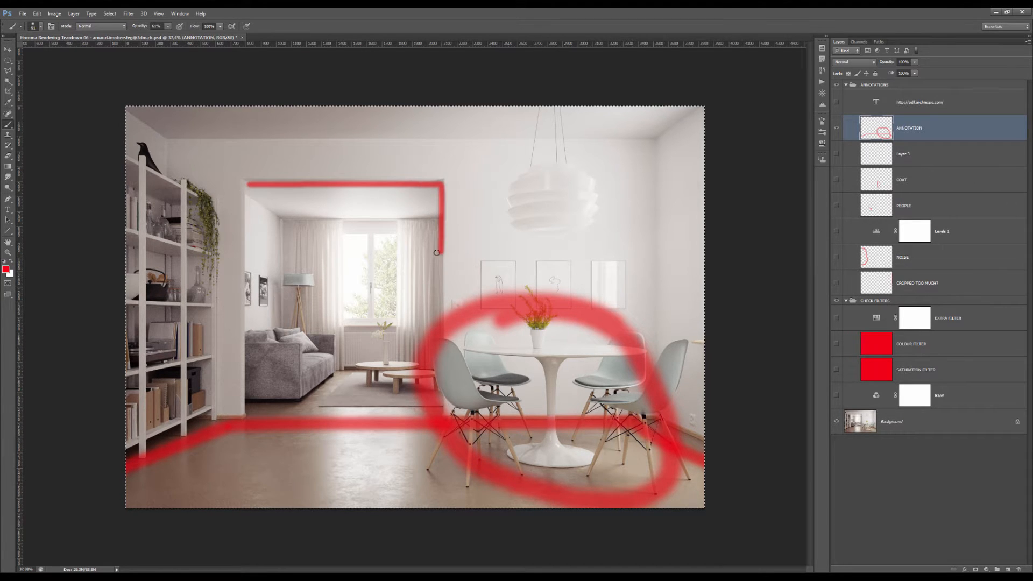
{"action": "left_click_drag", "start_coordinate": [437, 252], "coordinate": [324, 328]}
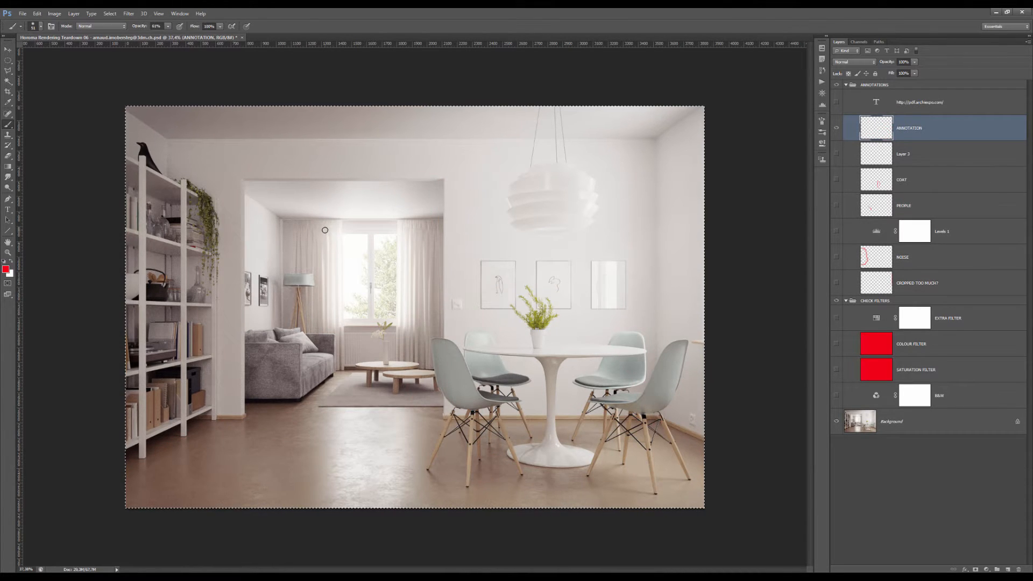
Step: Box the window in red, retrace it, and add a small red mark
{"action": "left_click_drag", "start_coordinate": [323, 230], "coordinate": [323, 323]}
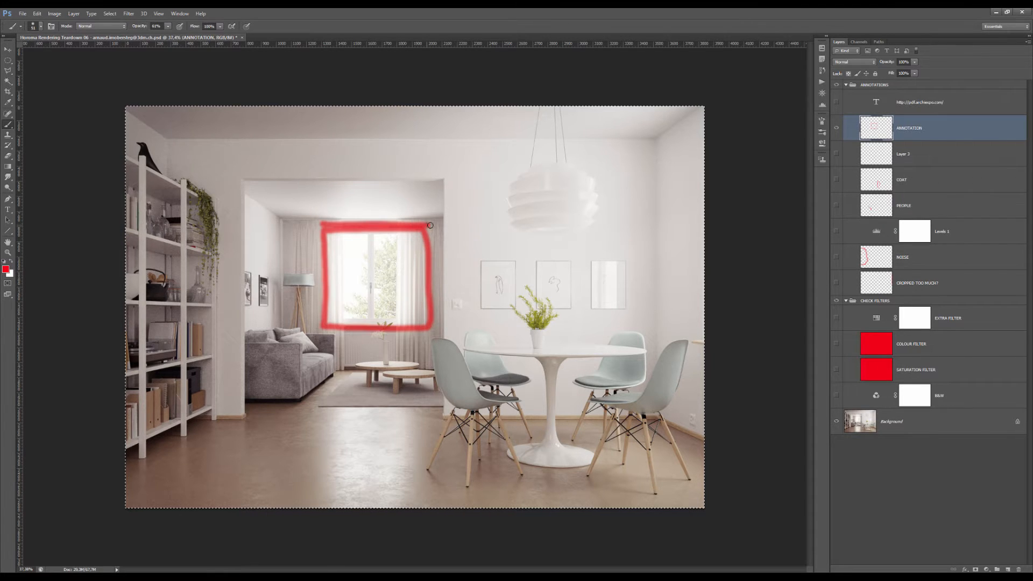
{"action": "left_click_drag", "start_coordinate": [429, 226], "coordinate": [302, 331]}
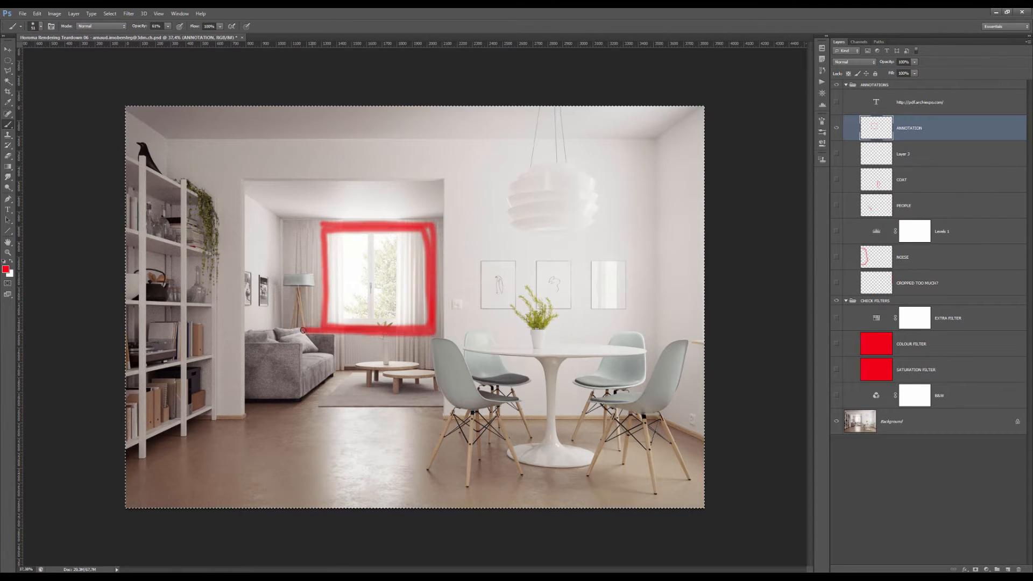
{"action": "left_click_drag", "start_coordinate": [302, 331], "coordinate": [327, 218]}
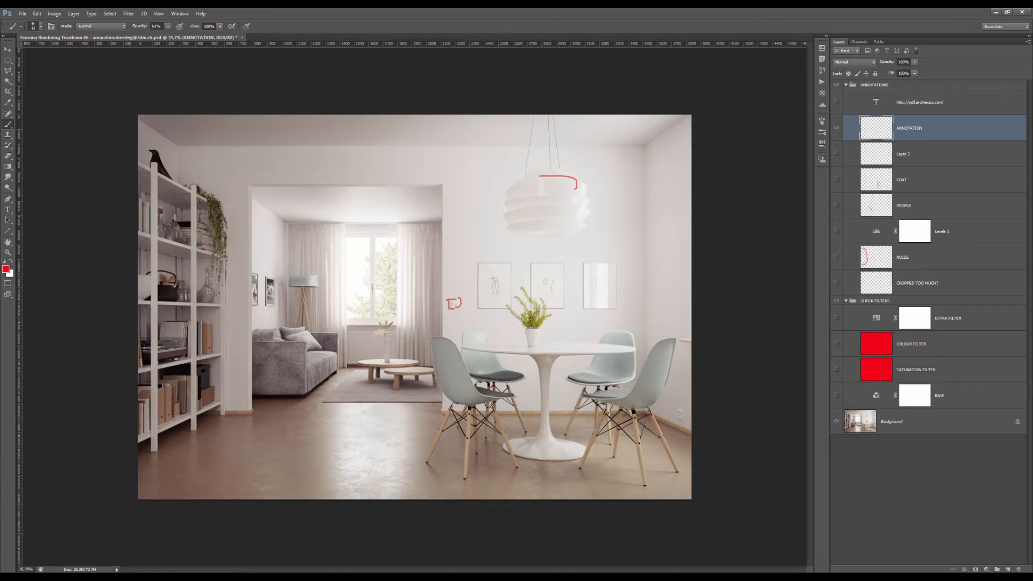
Step: Erase the red lamp and wall marks, then zoom in on the rendering
{"action": "left_click", "coordinate": [534, 310]}
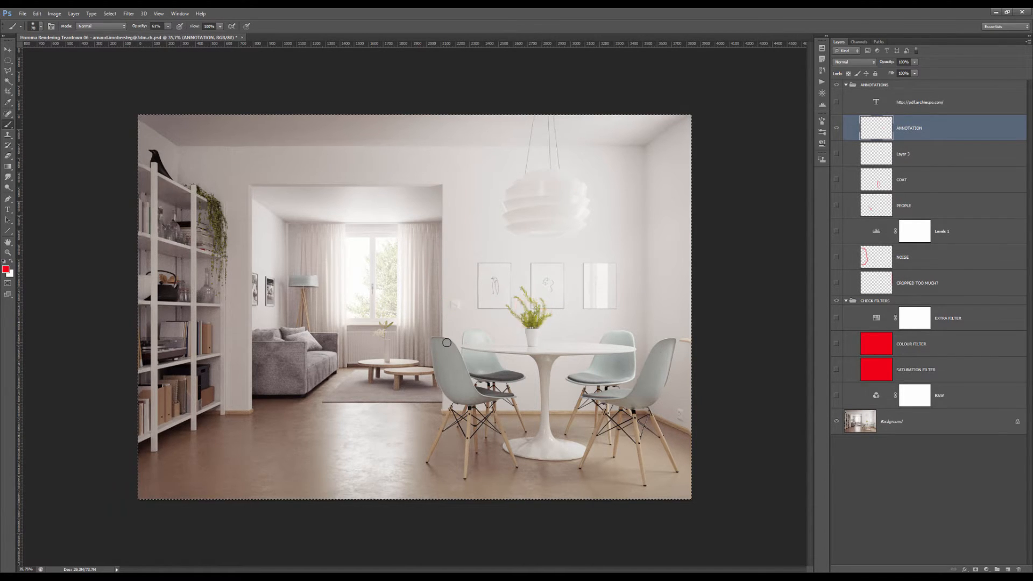
{"action": "mouse_move", "coordinate": [342, 325]}
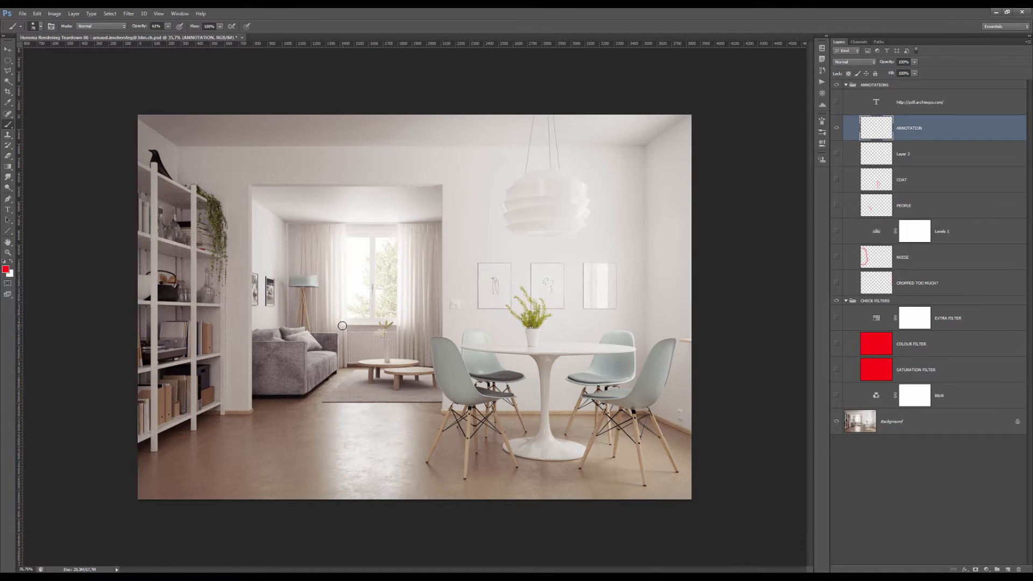
{"action": "mouse_move", "coordinate": [332, 314]}
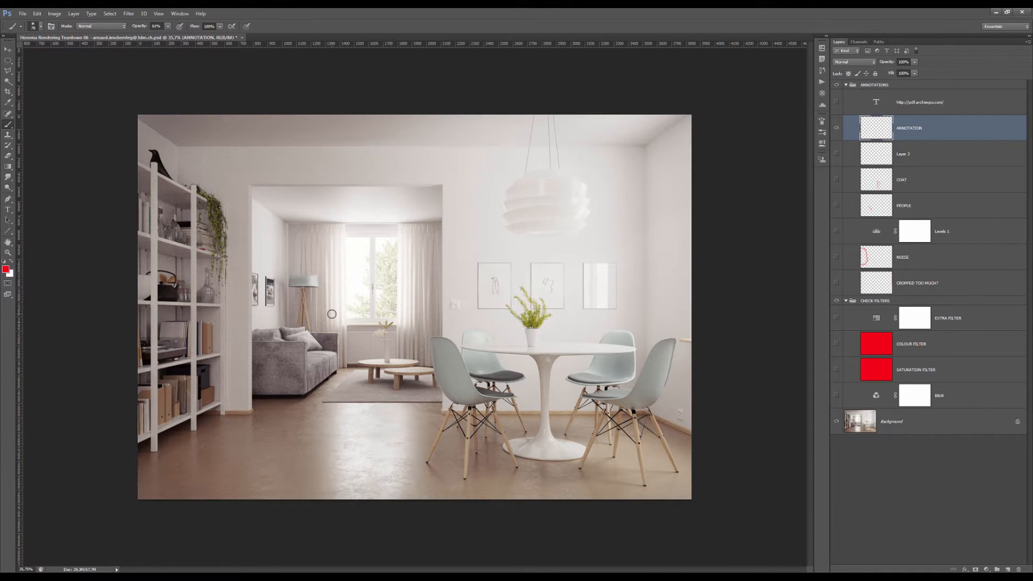
{"action": "mouse_move", "coordinate": [382, 299]}
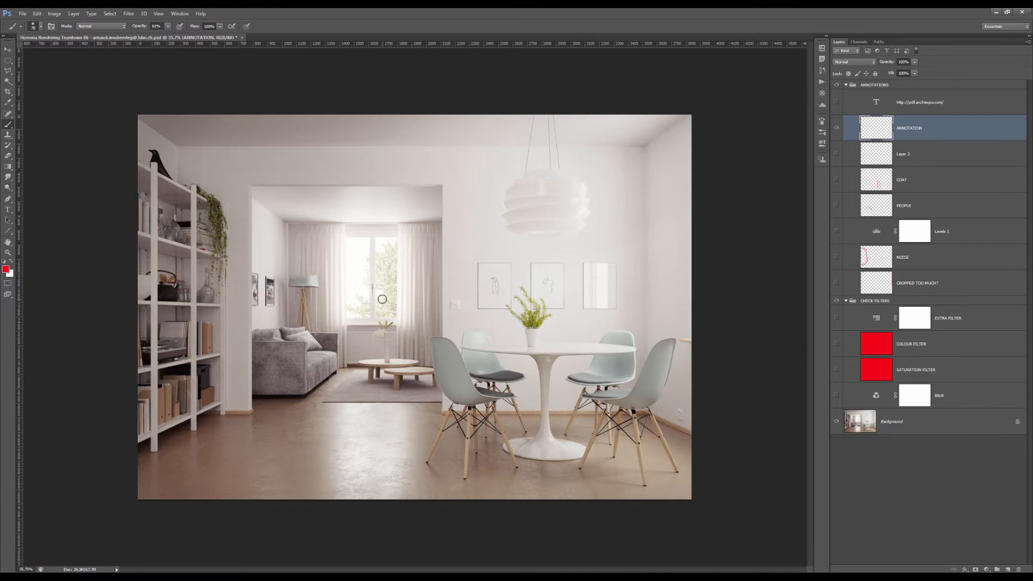
{"action": "mouse_move", "coordinate": [370, 335]}
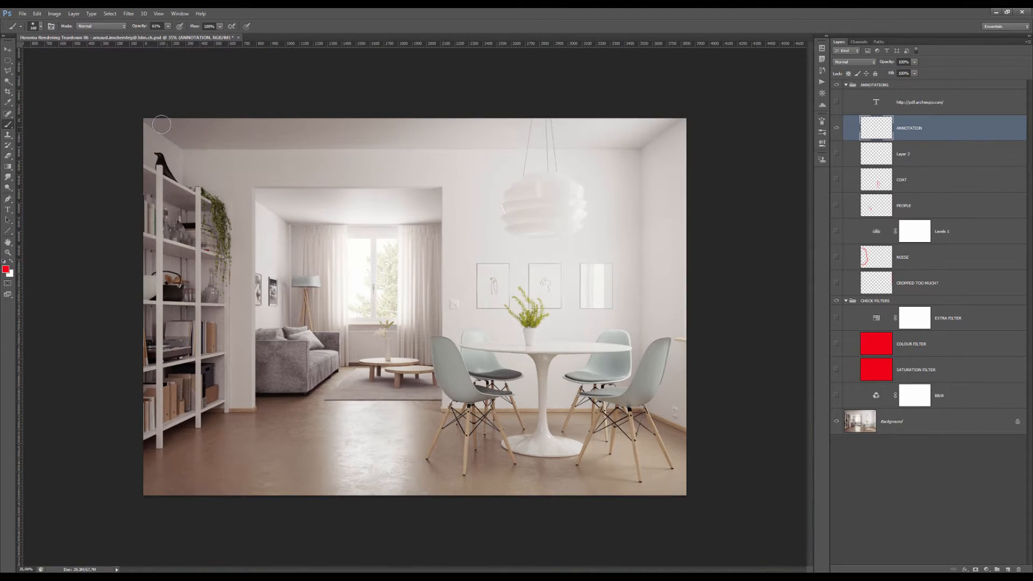
{"action": "left_click_drag", "start_coordinate": [162, 124], "coordinate": [678, 488]}
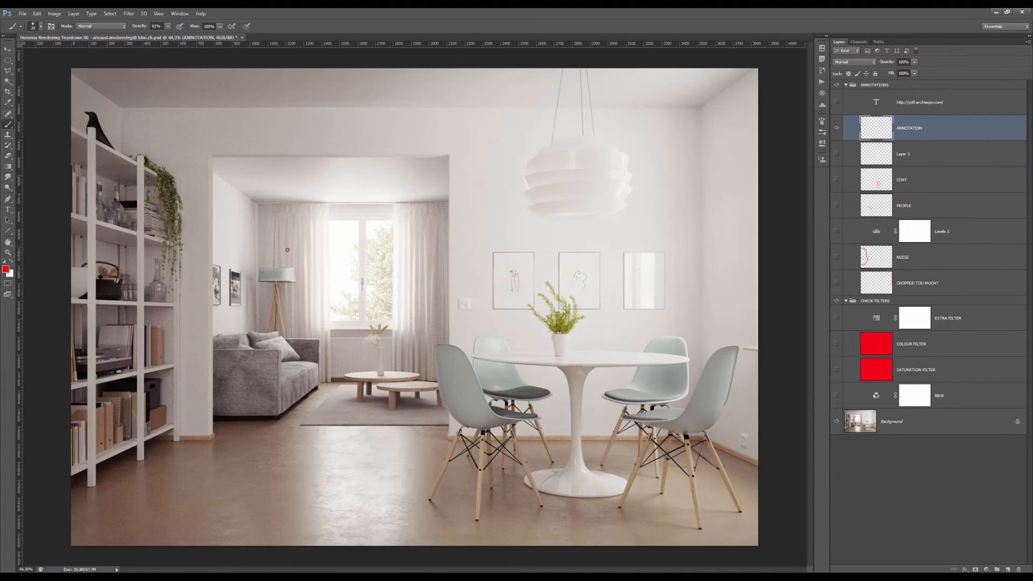
Step: Preview in black and white, scribble red around the pendant lamp and window, then clear them
{"action": "left_click", "coordinate": [837, 396]}
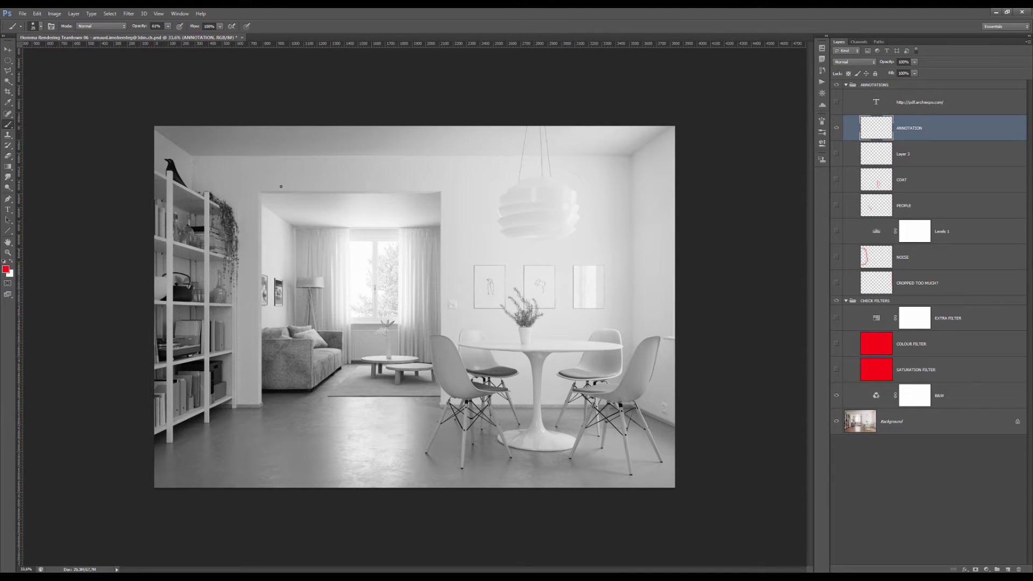
{"action": "left_click", "coordinate": [264, 196]}
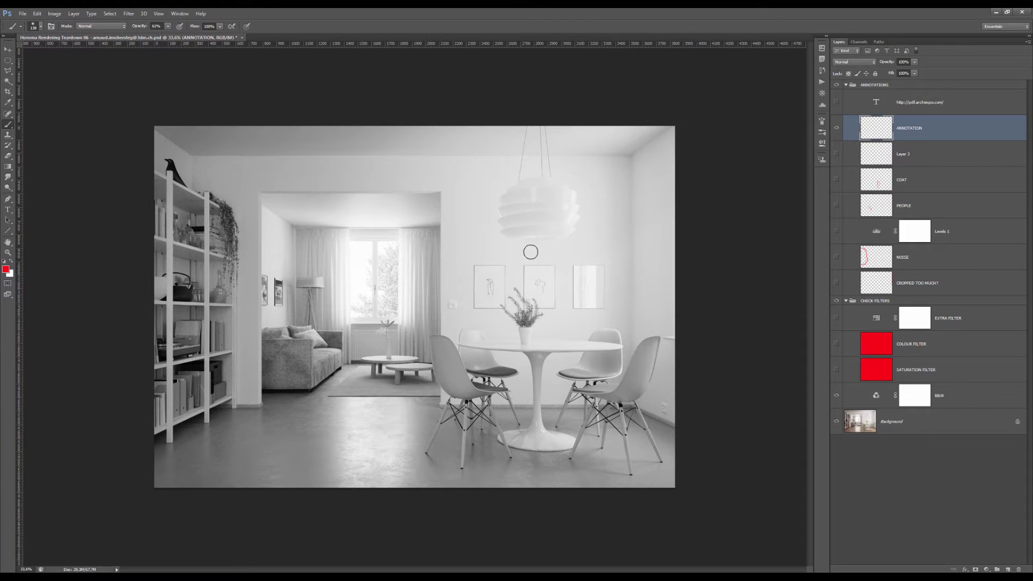
{"action": "mouse_move", "coordinate": [540, 244]}
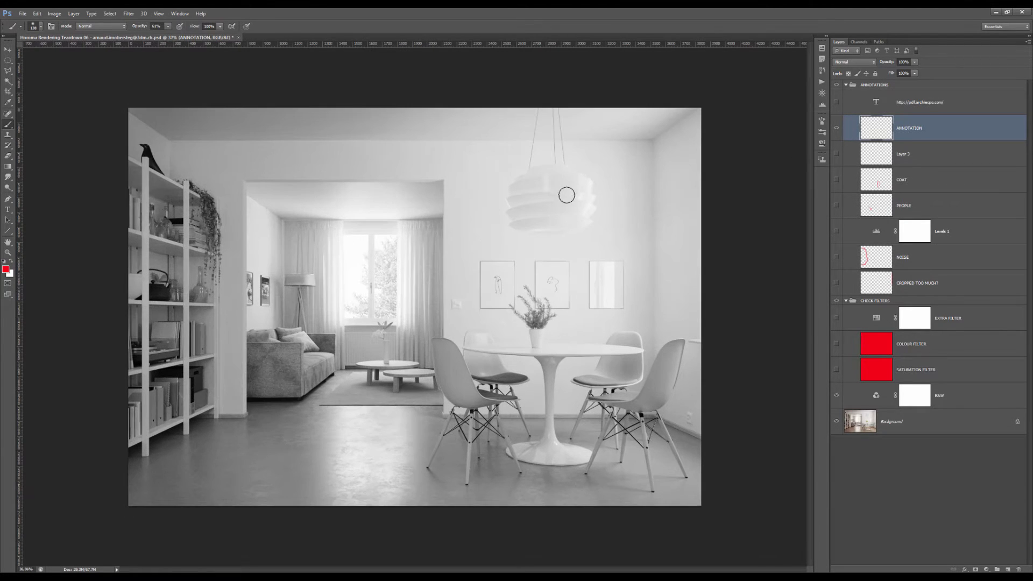
{"action": "mouse_move", "coordinate": [324, 151]}
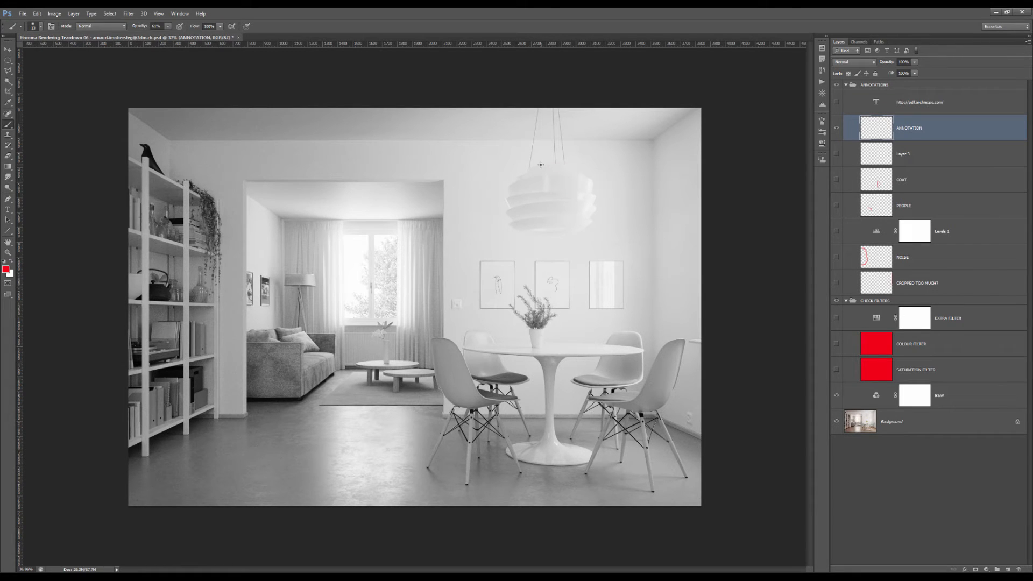
{"action": "left_click_drag", "start_coordinate": [540, 164], "coordinate": [566, 164]}
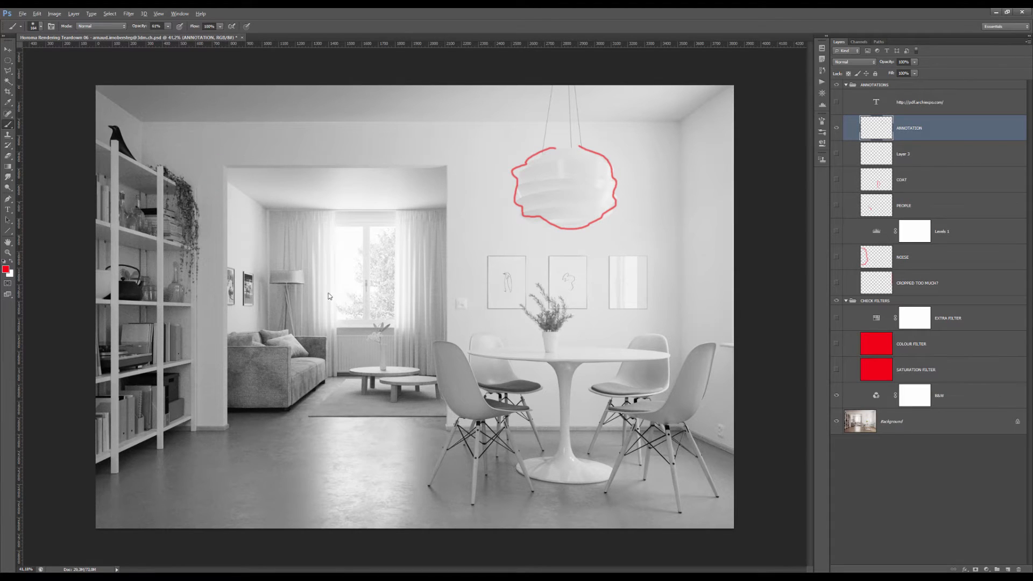
{"action": "left_click_drag", "start_coordinate": [317, 280], "coordinate": [384, 284]}
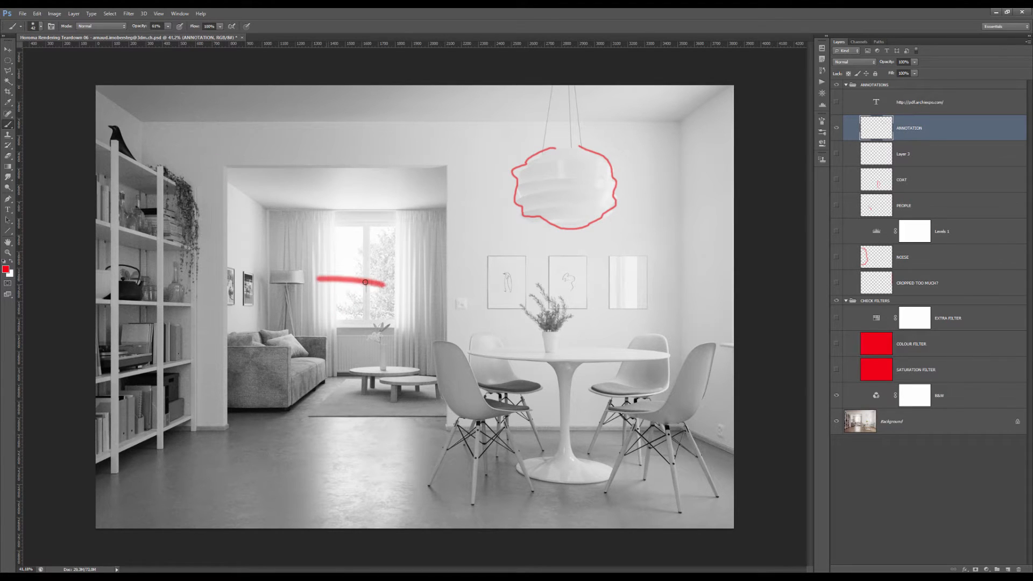
{"action": "left_click_drag", "start_coordinate": [316, 282], "coordinate": [422, 287]}
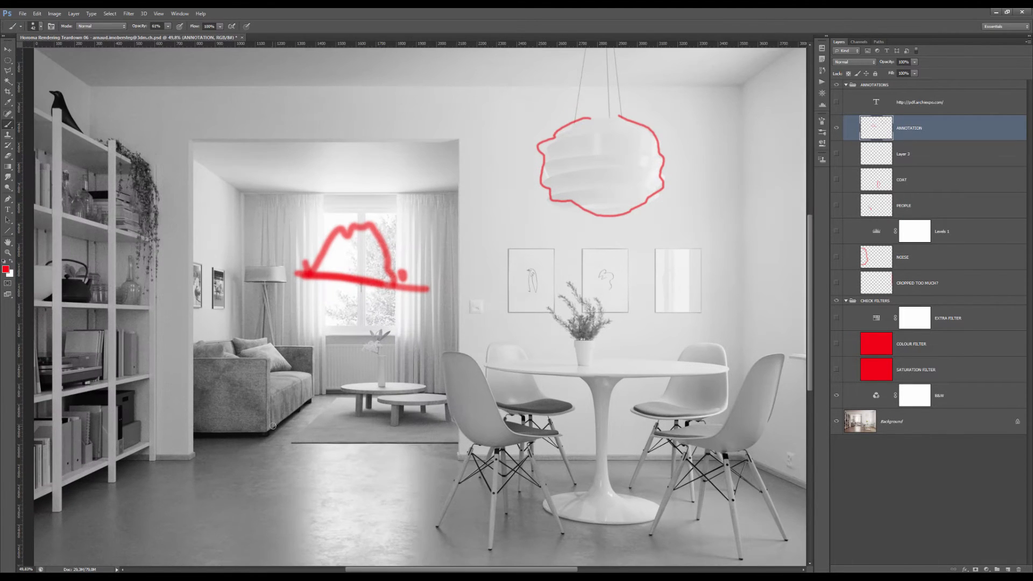
{"action": "key", "text": "ctrl+-"}
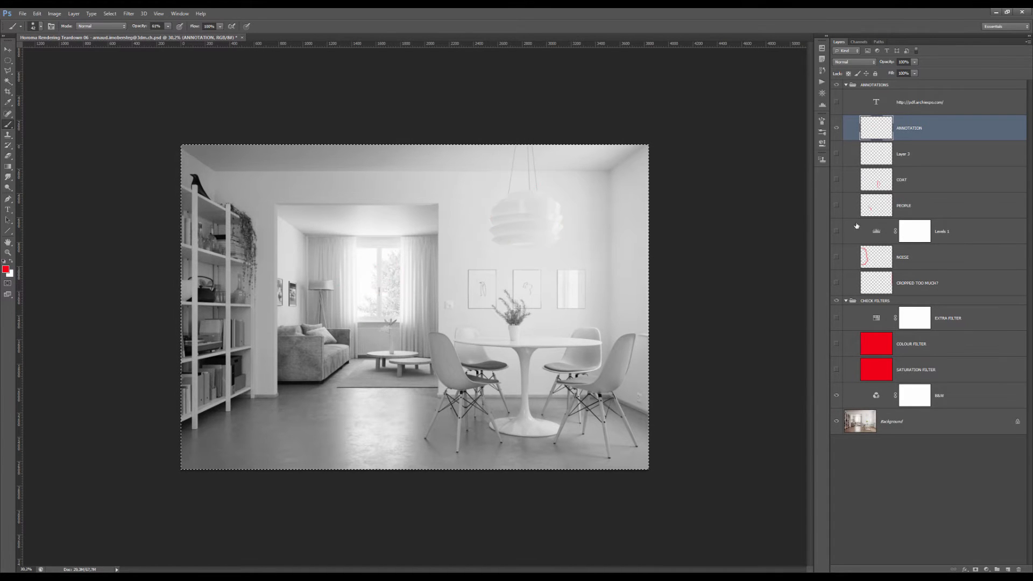
Step: In Levels 1, drag the black input slider right and fine-tune it to darken shadows
{"action": "left_click", "coordinate": [943, 231]}
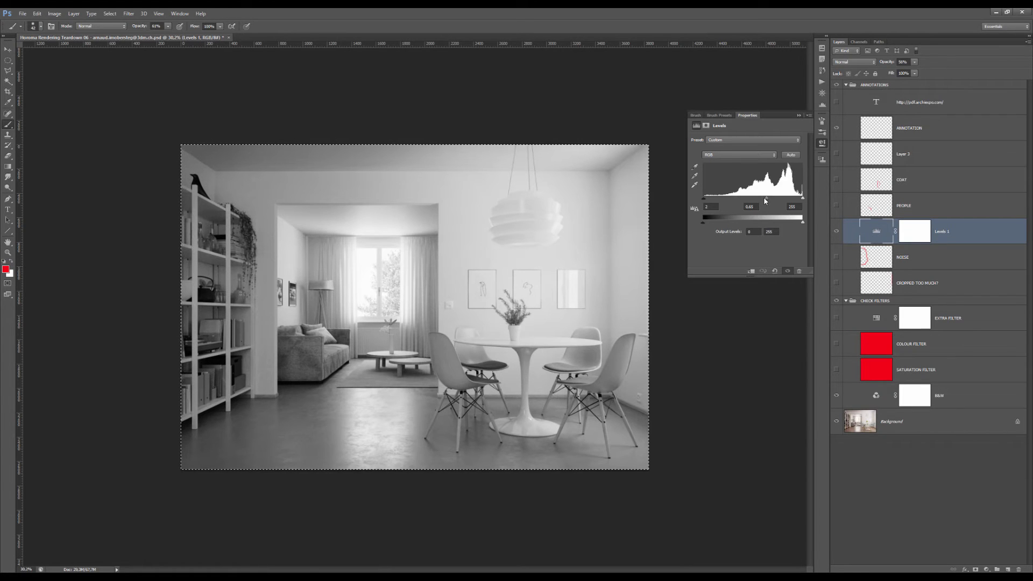
{"action": "left_click_drag", "start_coordinate": [757, 197], "coordinate": [764, 197]}
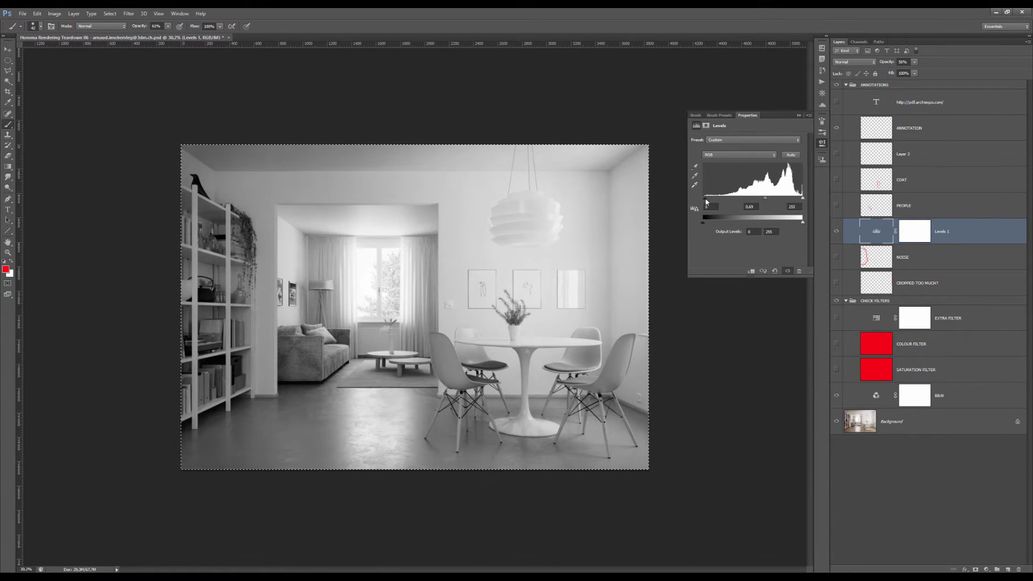
{"action": "left_click_drag", "start_coordinate": [704, 216], "coordinate": [711, 216]}
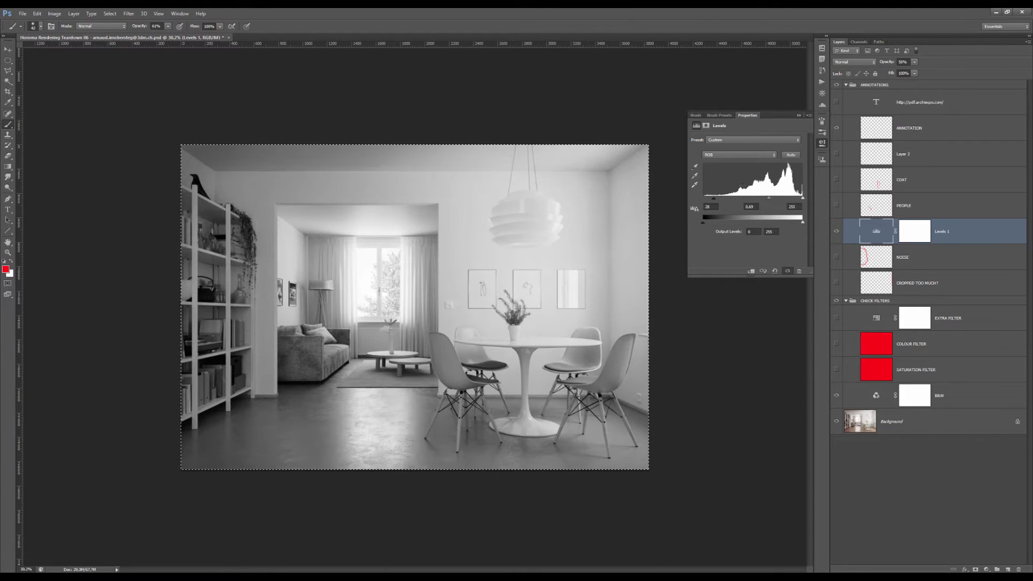
{"action": "left_click_drag", "start_coordinate": [714, 206], "coordinate": [707, 206]}
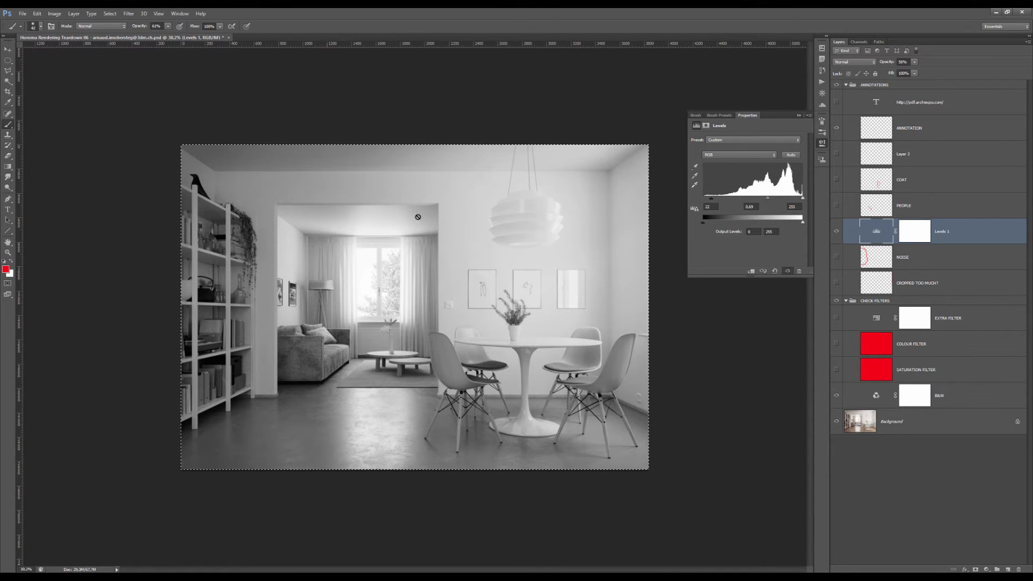
{"action": "mouse_move", "coordinate": [429, 276]}
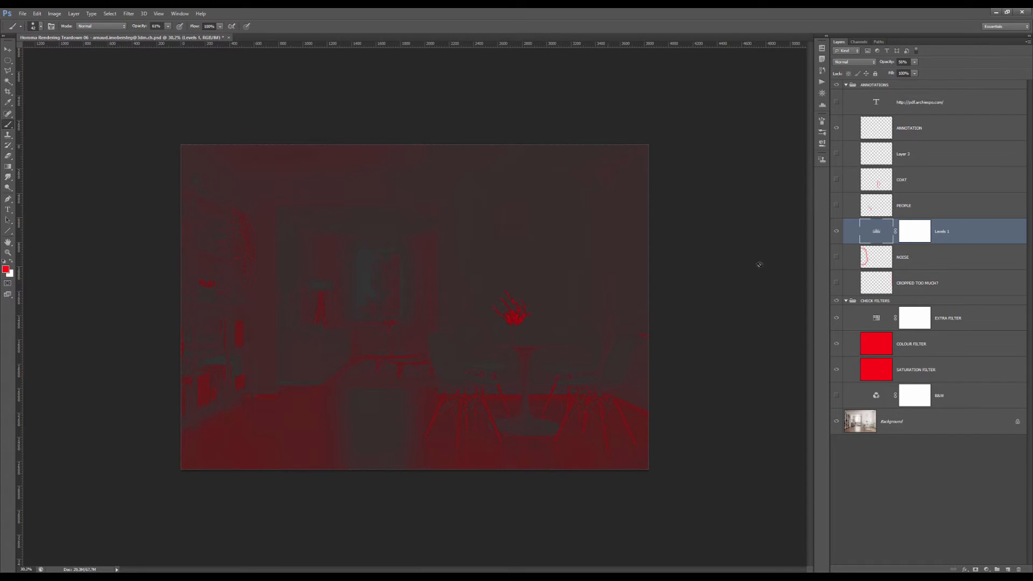
Step: Switch off one of the check filter layers in the Layers panel
{"action": "left_click", "coordinate": [837, 317]}
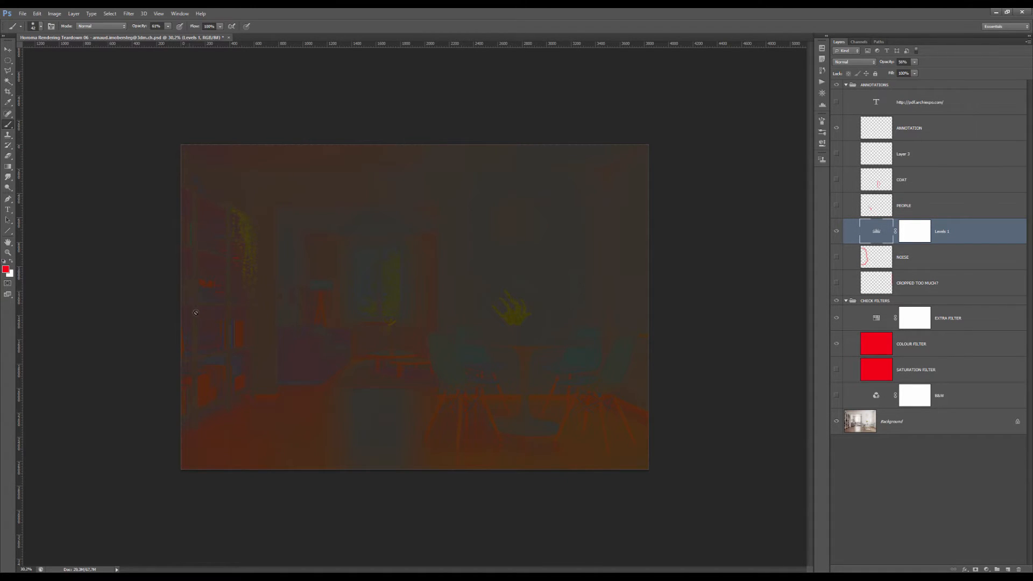
{"action": "mouse_move", "coordinate": [262, 226]}
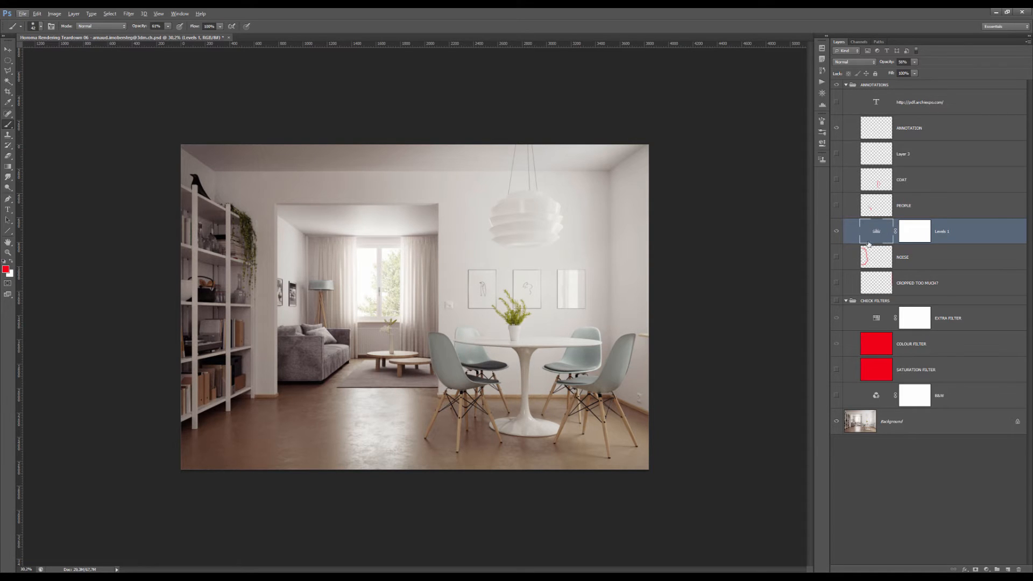
Step: On the ANNOTATION layer, paint red strokes along the right edge and near the picture frames
{"action": "left_click", "coordinate": [923, 128]}
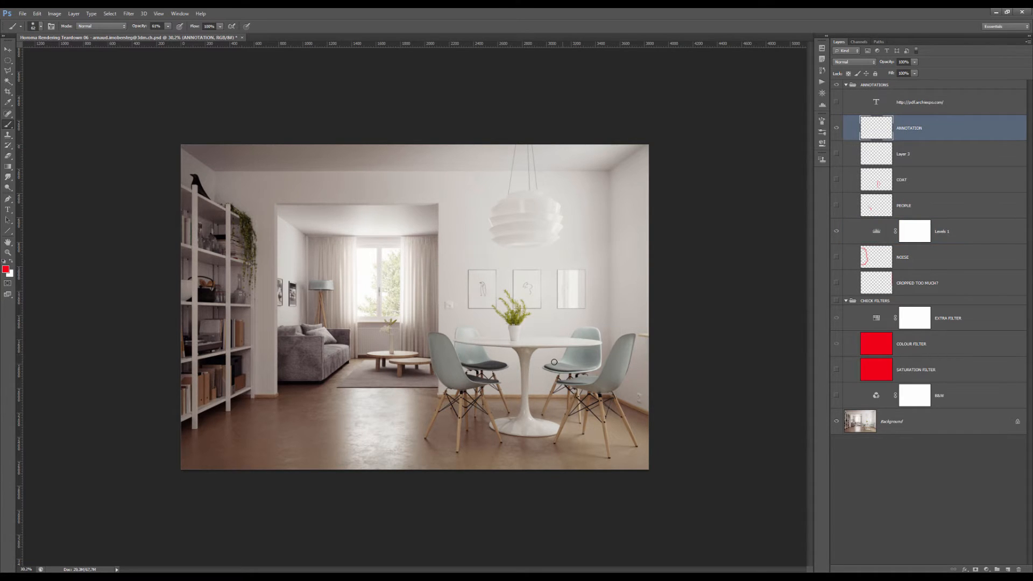
{"action": "left_click_drag", "start_coordinate": [554, 361], "coordinate": [585, 359]}
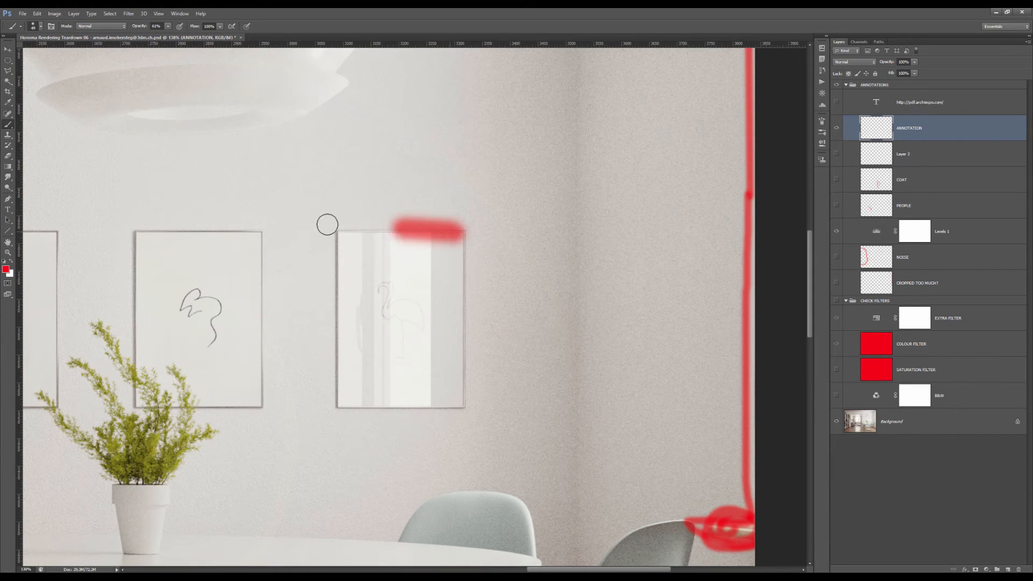
{"action": "left_click_drag", "start_coordinate": [328, 224], "coordinate": [384, 239]}
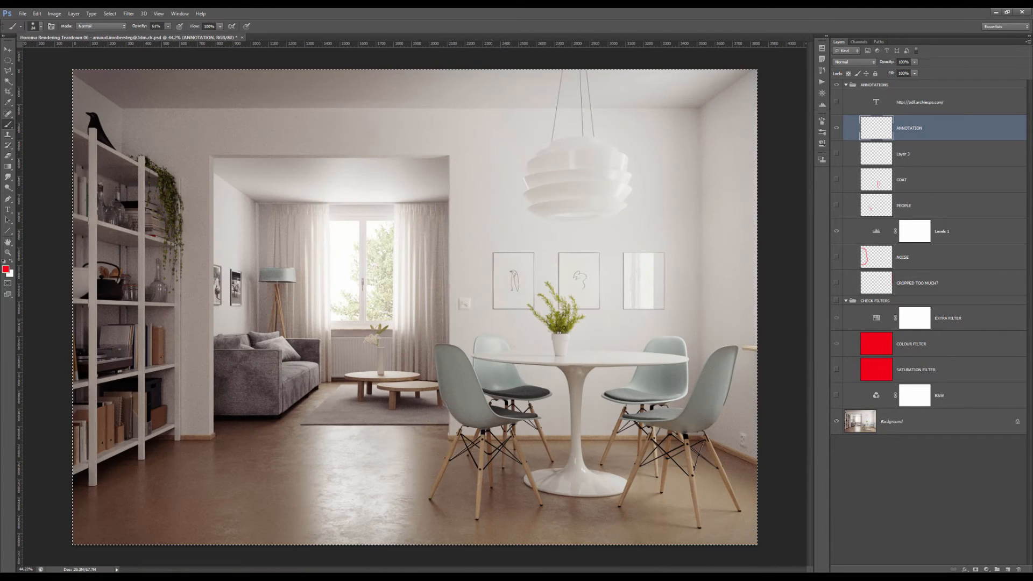
{"action": "mouse_move", "coordinate": [742, 354]}
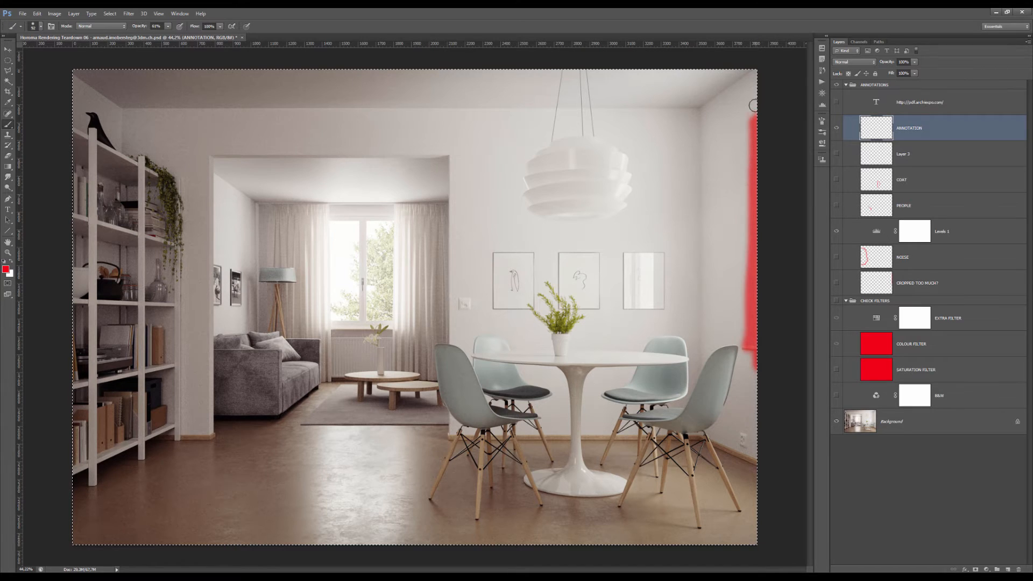
{"action": "mouse_move", "coordinate": [746, 120]}
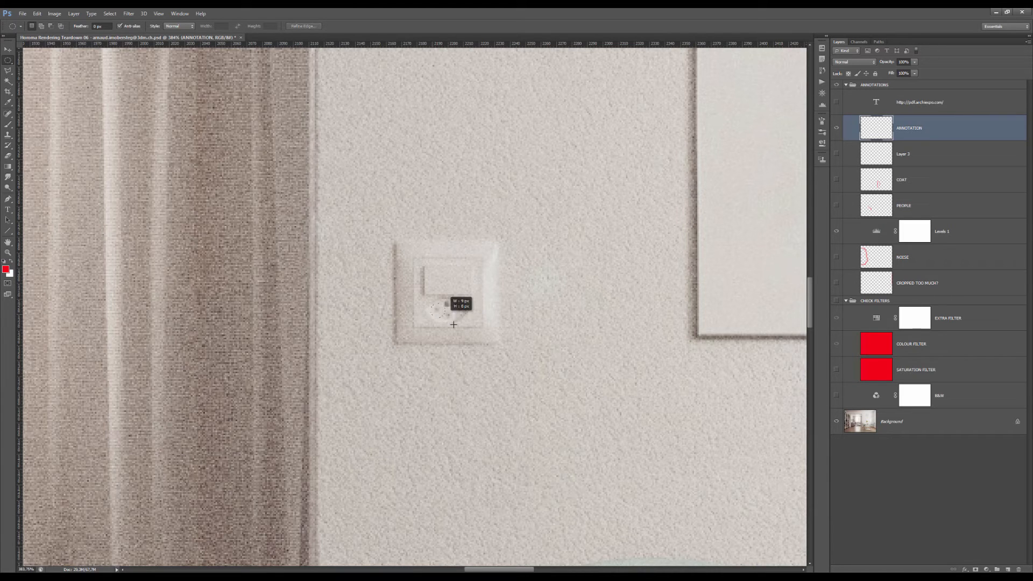
Step: Drag an elliptical marquee over the round part of the light switch
{"action": "left_click_drag", "start_coordinate": [450, 292], "coordinate": [450, 317]}
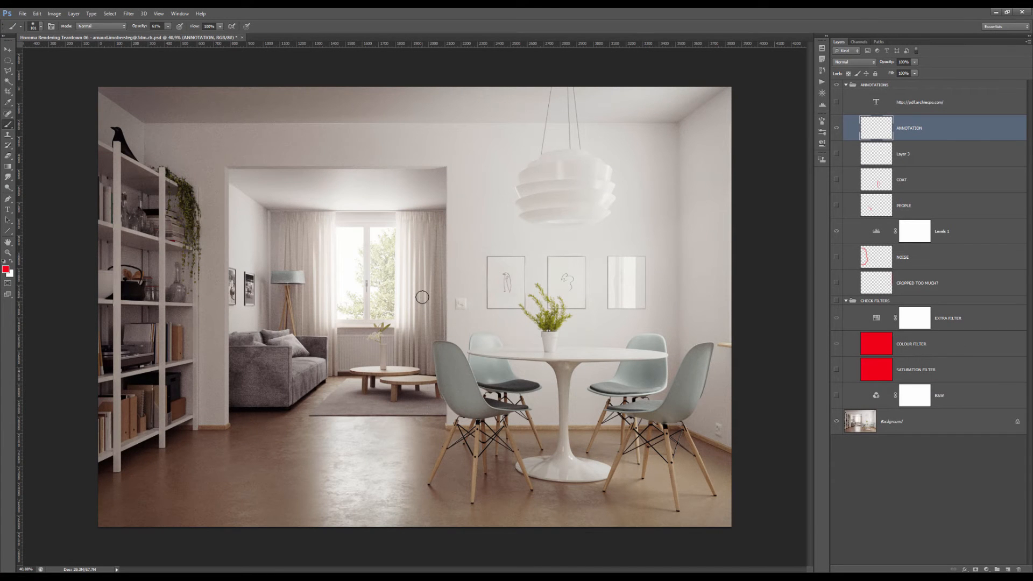
{"action": "mouse_move", "coordinate": [262, 140]}
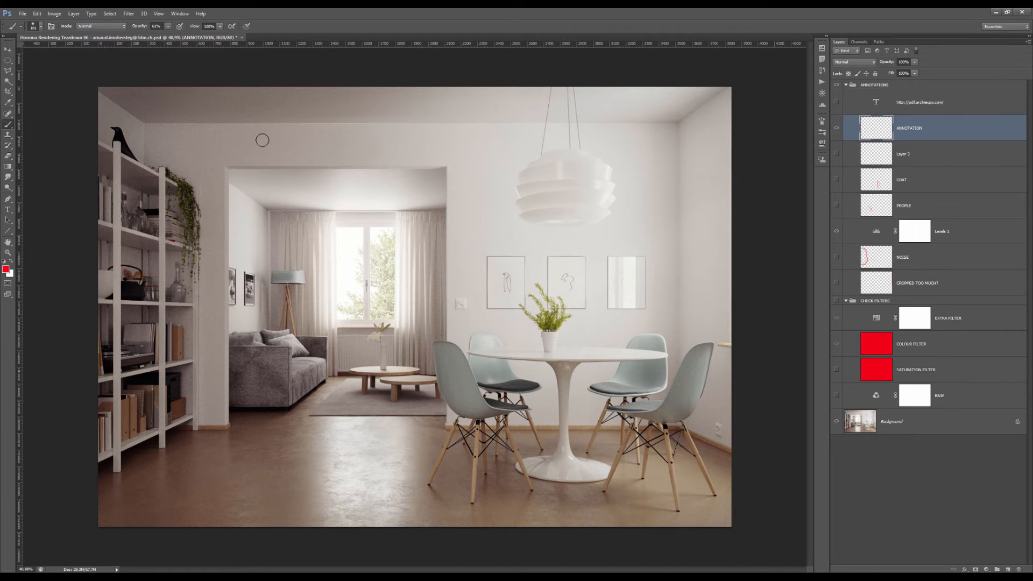
{"action": "mouse_move", "coordinate": [359, 89]}
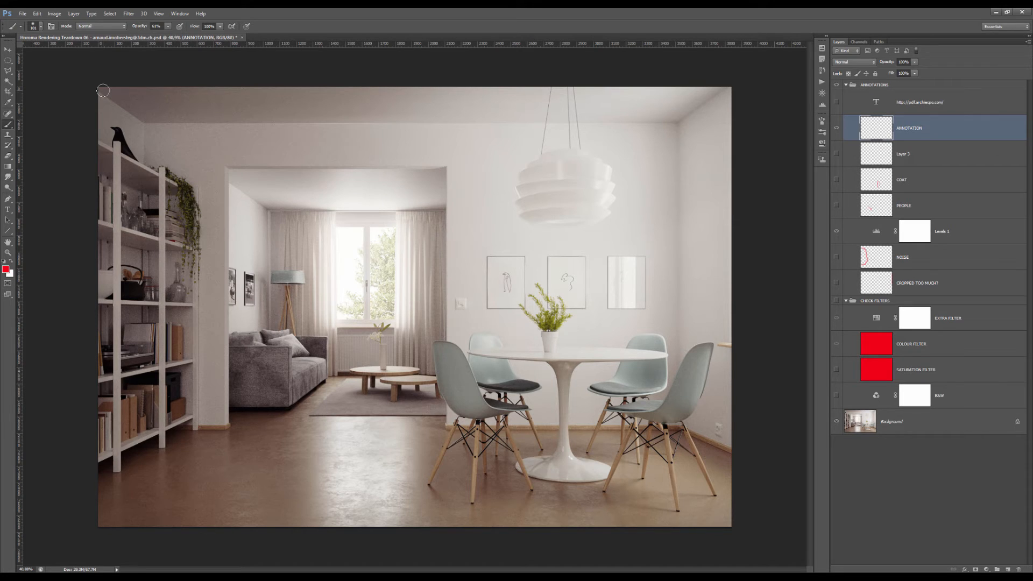
Step: Brush a continuous red framing line from the top-left corner across the top and down
{"action": "left_click_drag", "start_coordinate": [103, 90], "coordinate": [332, 91]}
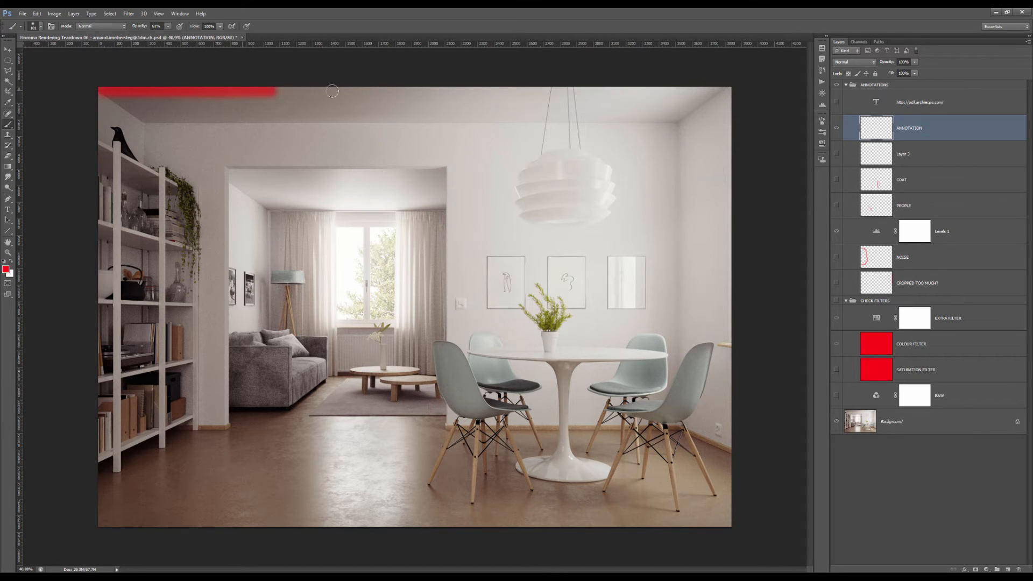
{"action": "left_click_drag", "start_coordinate": [332, 91], "coordinate": [731, 92]}
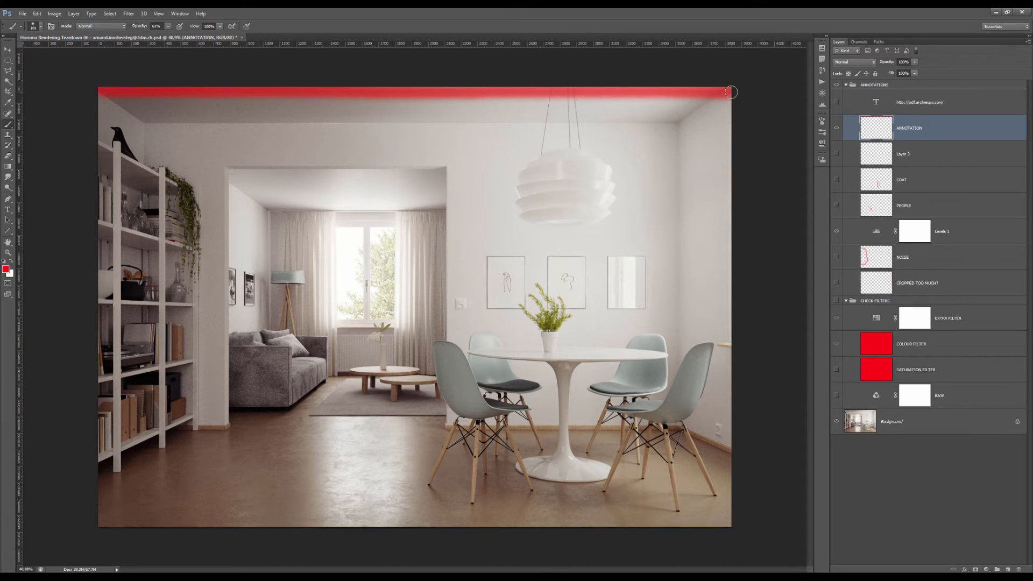
{"action": "left_click_drag", "start_coordinate": [730, 92], "coordinate": [105, 516]}
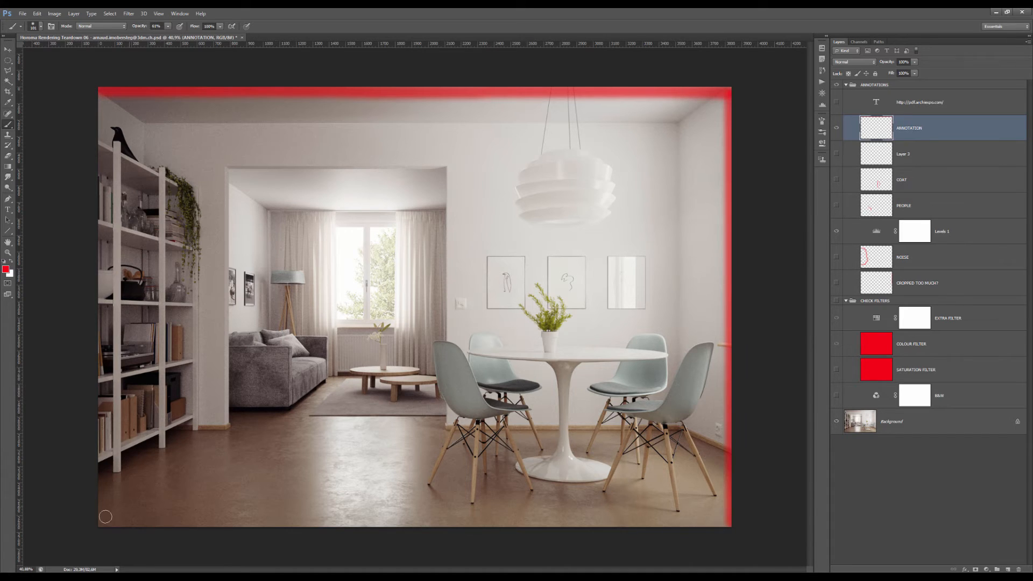
{"action": "mouse_move", "coordinate": [80, 102]}
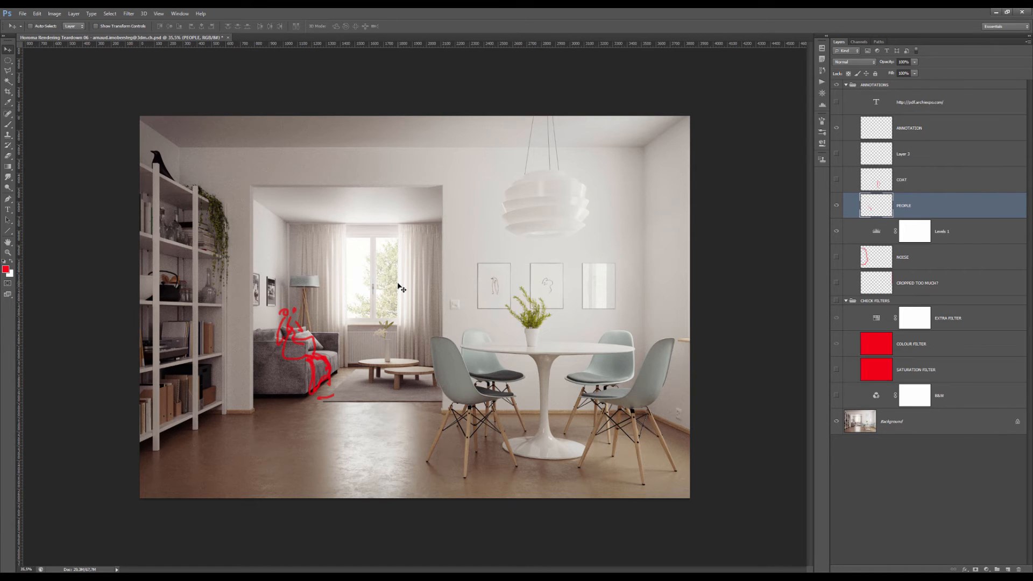
{"action": "mouse_move", "coordinate": [280, 361]}
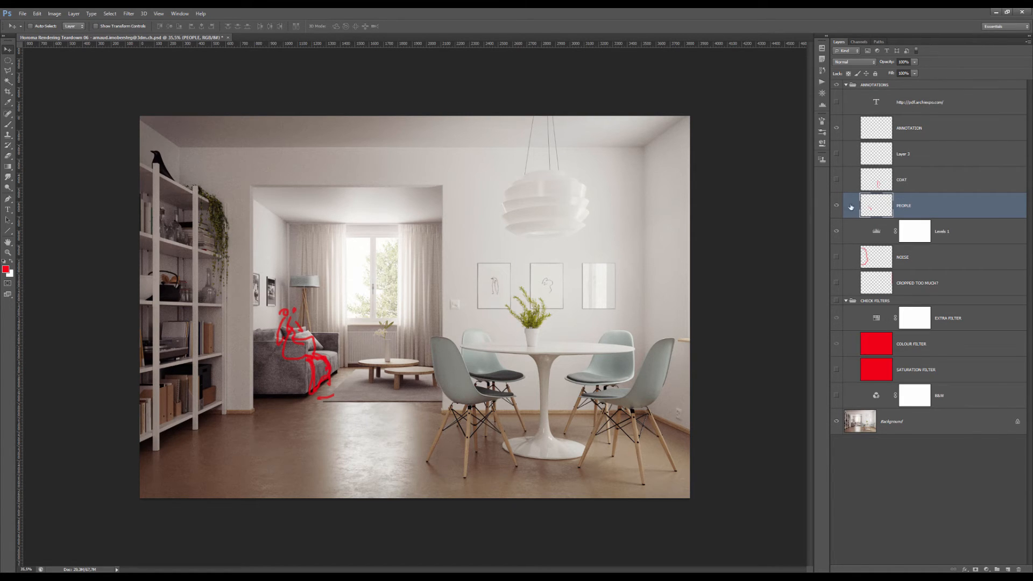
Step: Show the COAT layer's sketch by the front chair and zoom into the dining area
{"action": "left_click", "coordinate": [922, 179]}
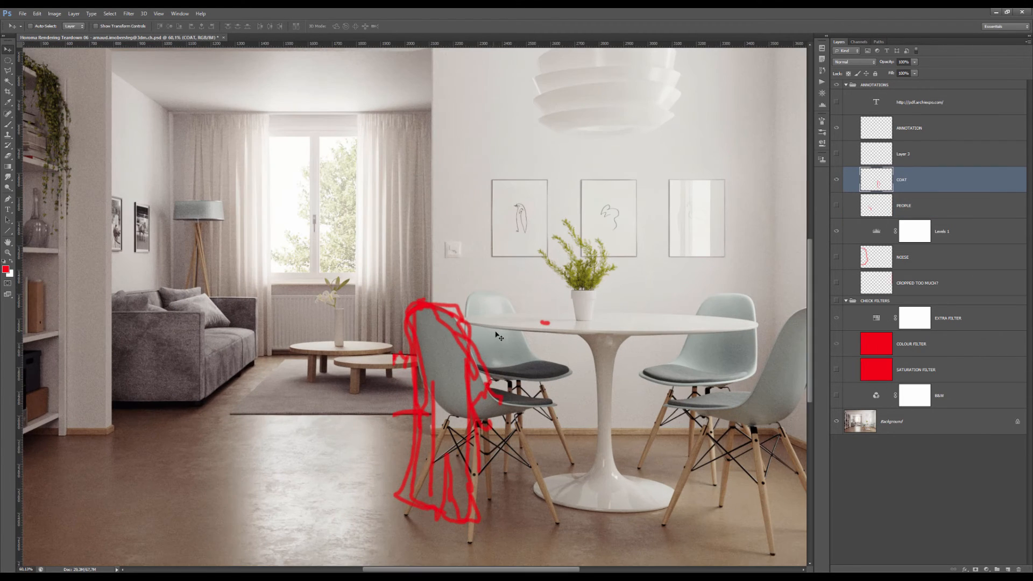
{"action": "mouse_move", "coordinate": [738, 271]}
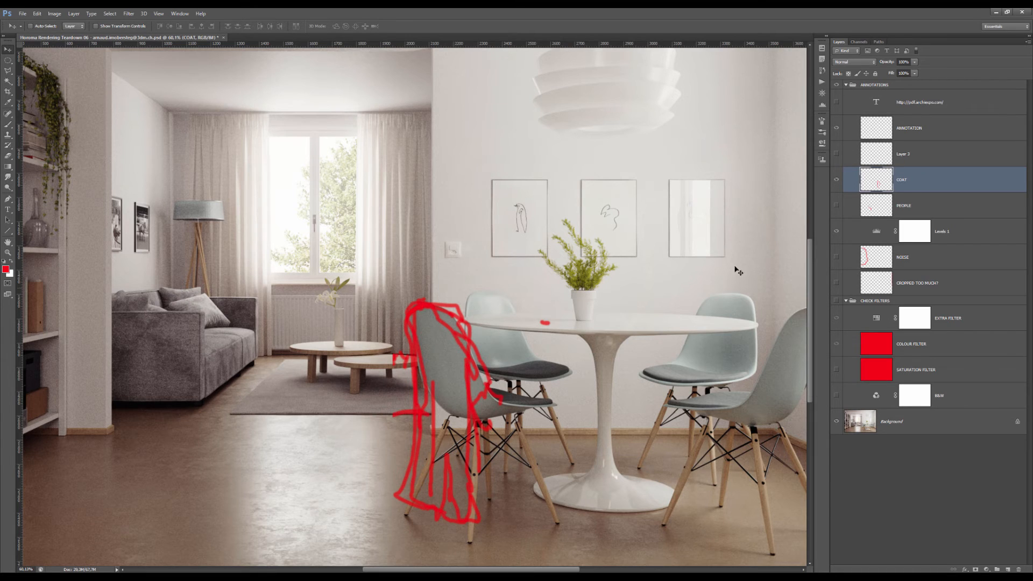
{"action": "scroll", "scroll_direction": "down", "scroll_amount": 3}
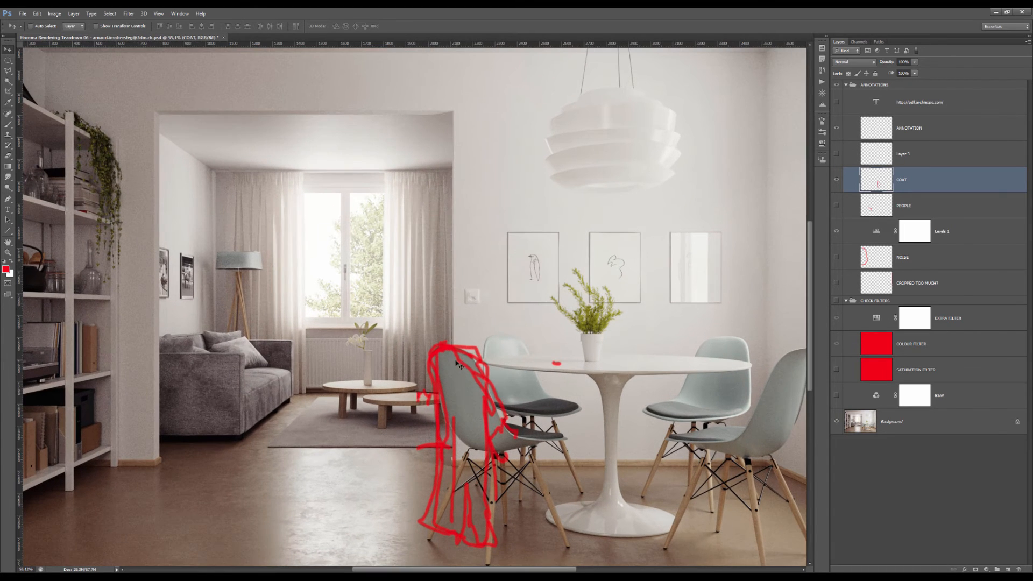
{"action": "mouse_move", "coordinate": [447, 310]}
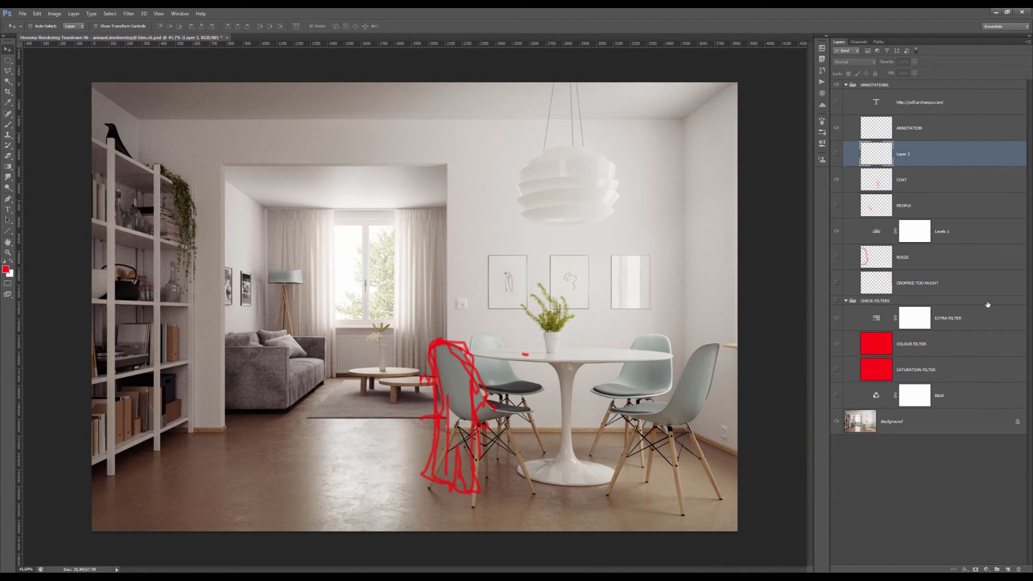
Step: On the ANNOTATION layer, paint a red line along the doorway's top and right edges
{"action": "left_click", "coordinate": [923, 128]}
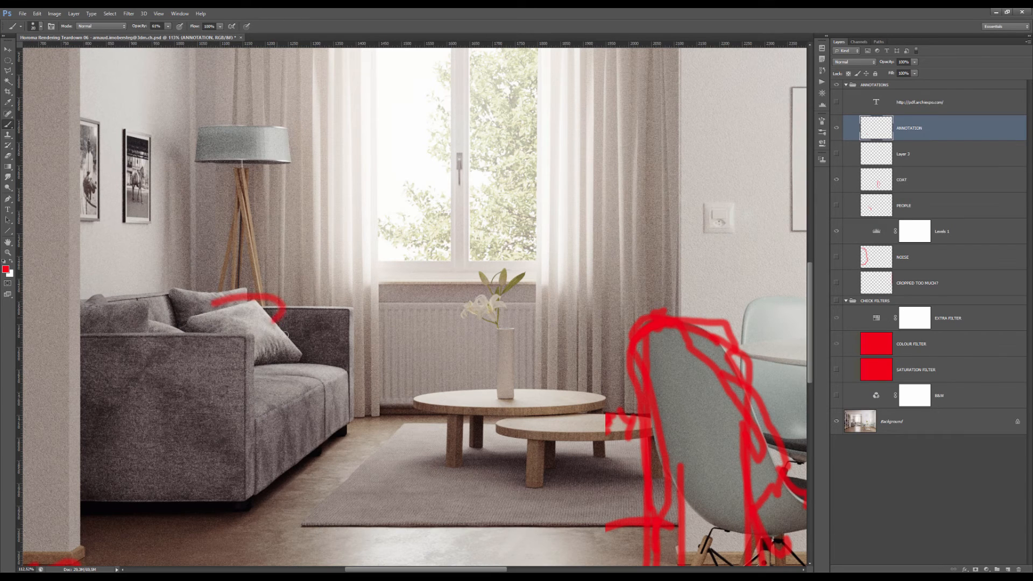
{"action": "left_click_drag", "start_coordinate": [277, 310], "coordinate": [330, 422]}
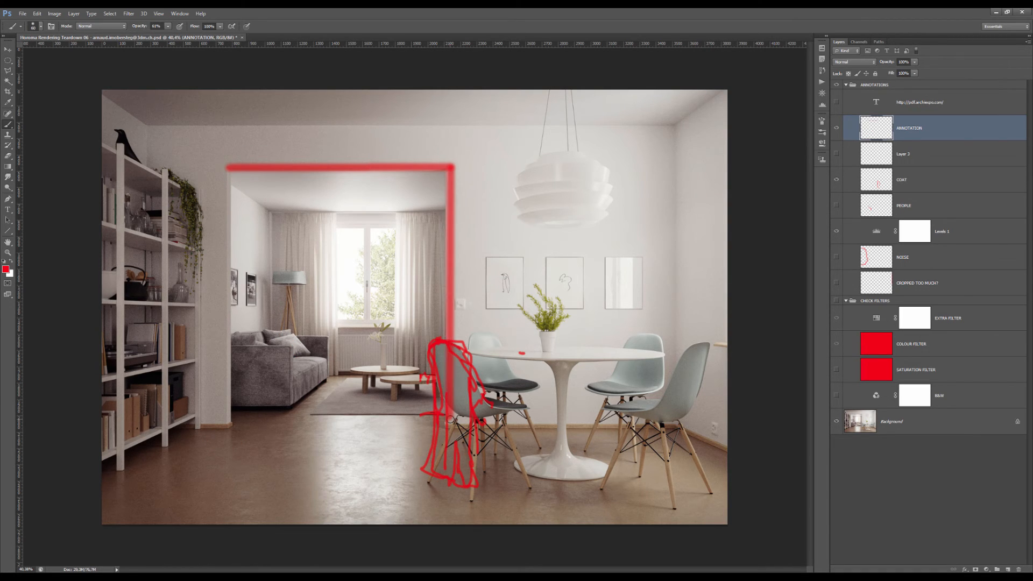
Step: Brush further red framing strokes along the doorway's left edge, floor line and top
{"action": "left_click_drag", "start_coordinate": [449, 420], "coordinate": [685, 424]}
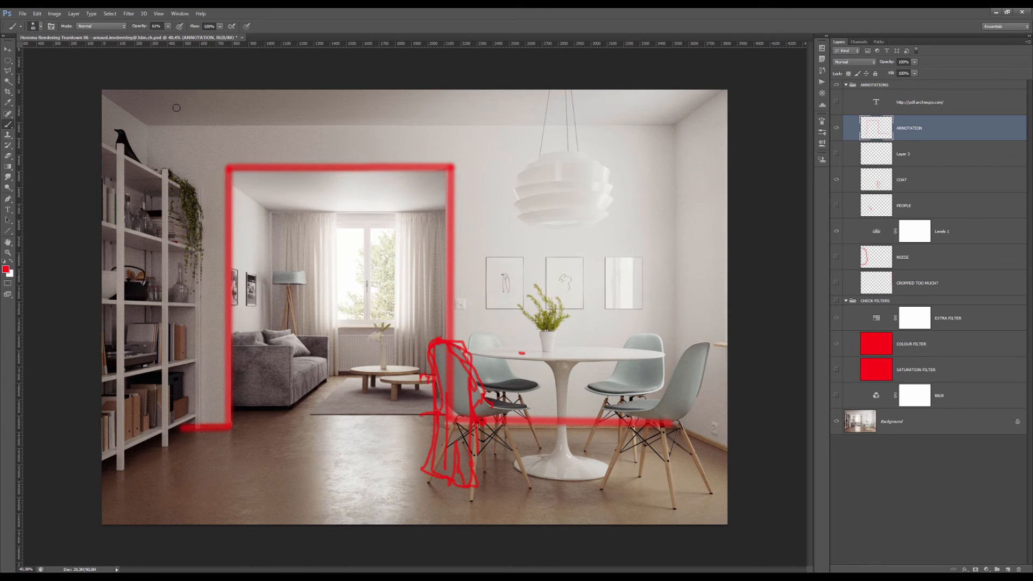
{"action": "mouse_move", "coordinate": [309, 372]}
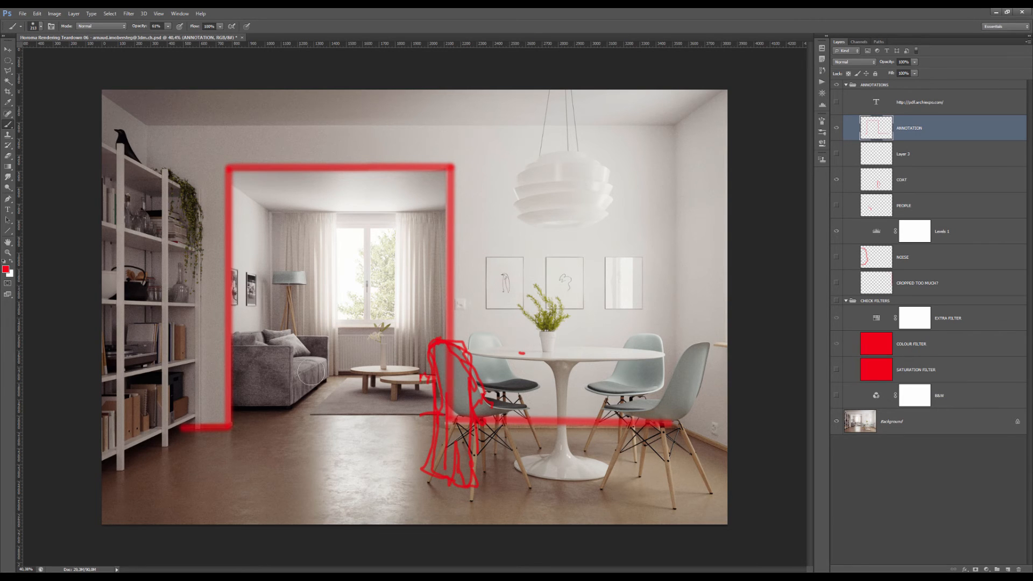
{"action": "mouse_move", "coordinate": [316, 388]}
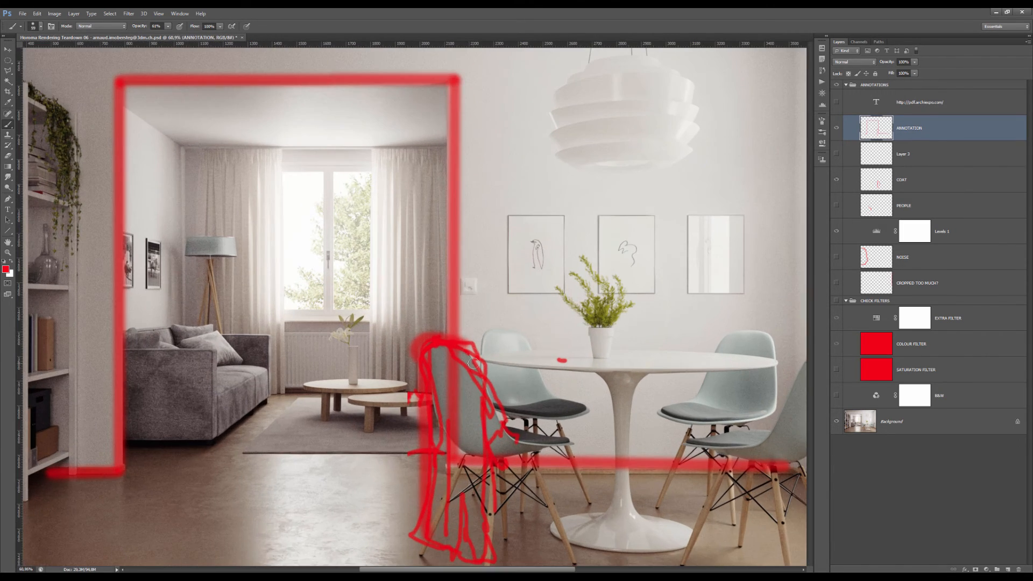
{"action": "scroll", "scroll_direction": "down", "scroll_amount": 3}
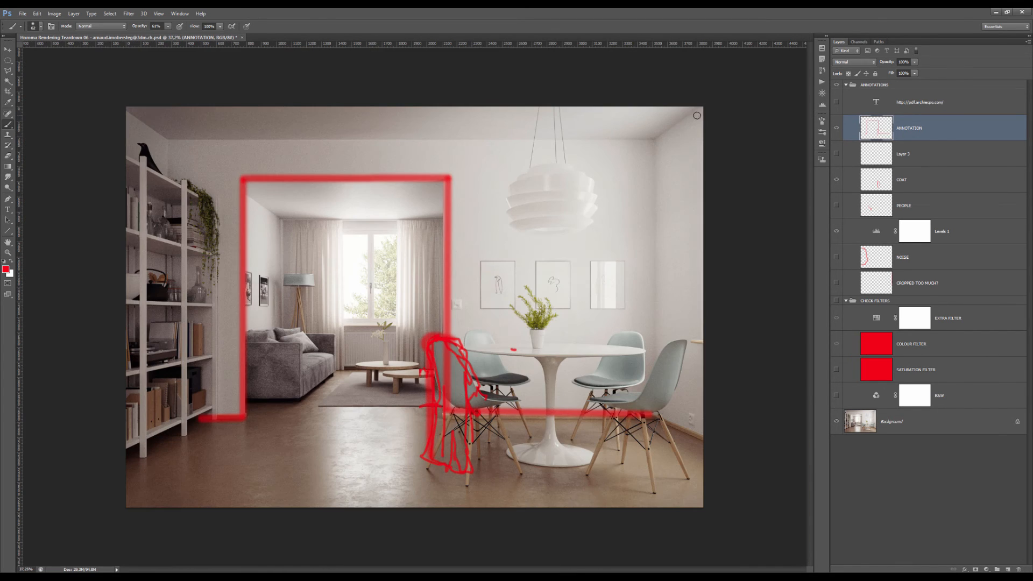
{"action": "mouse_move", "coordinate": [505, 319]}
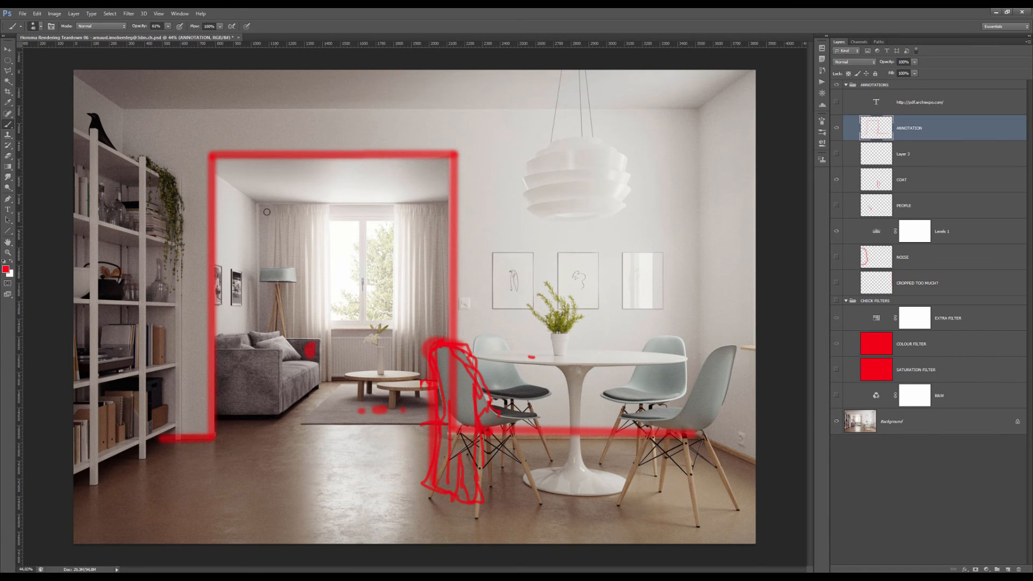
{"action": "mouse_move", "coordinate": [130, 112]}
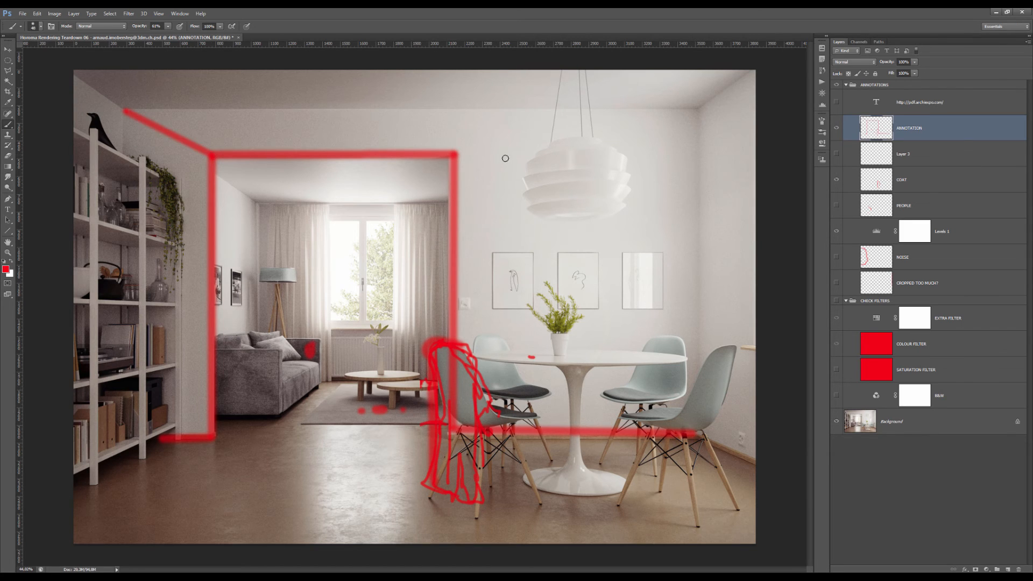
{"action": "left_click_drag", "start_coordinate": [453, 155], "coordinate": [695, 108]}
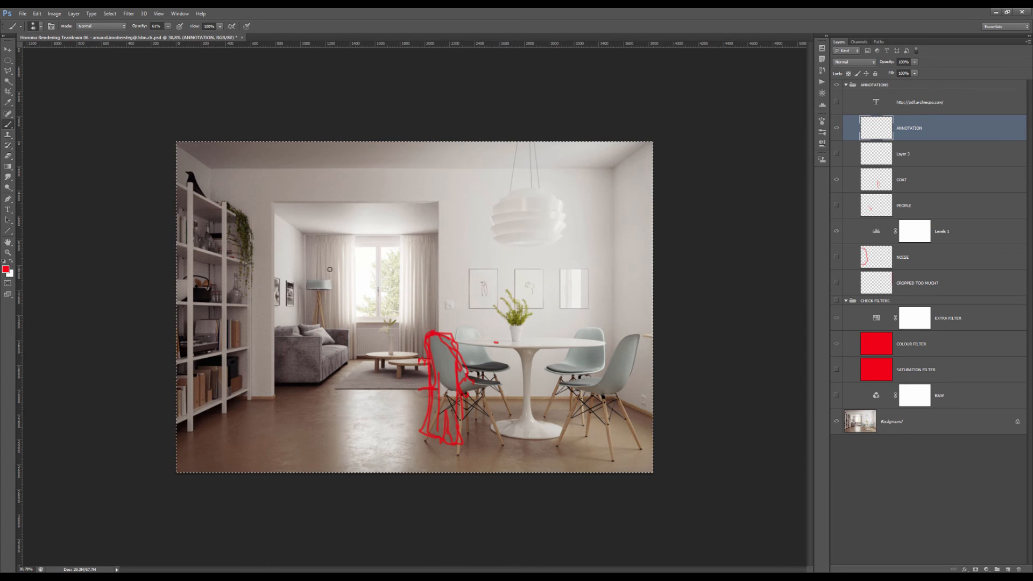
{"action": "left_click_drag", "start_coordinate": [184, 147], "coordinate": [651, 146]}
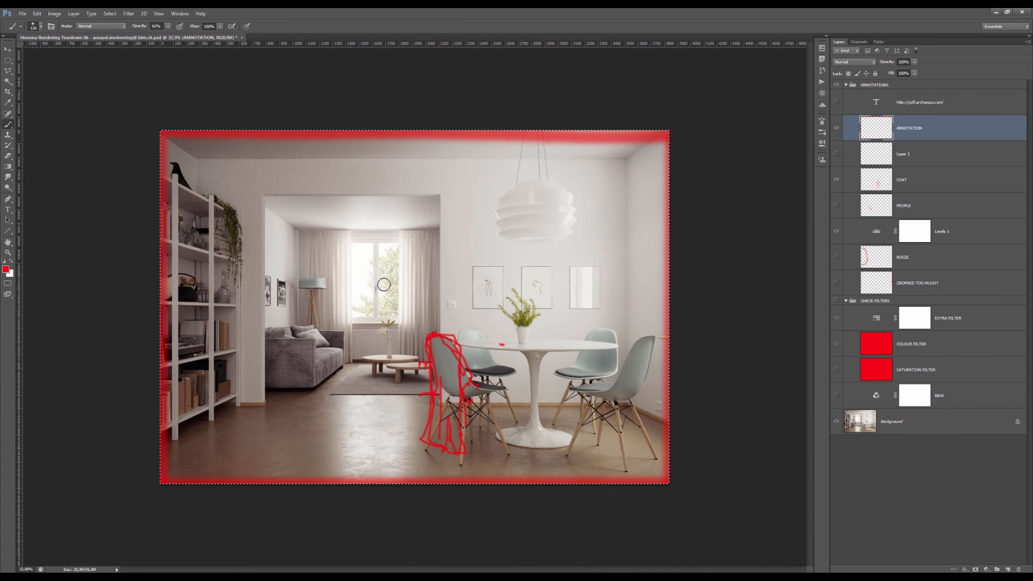
{"action": "mouse_move", "coordinate": [637, 226]}
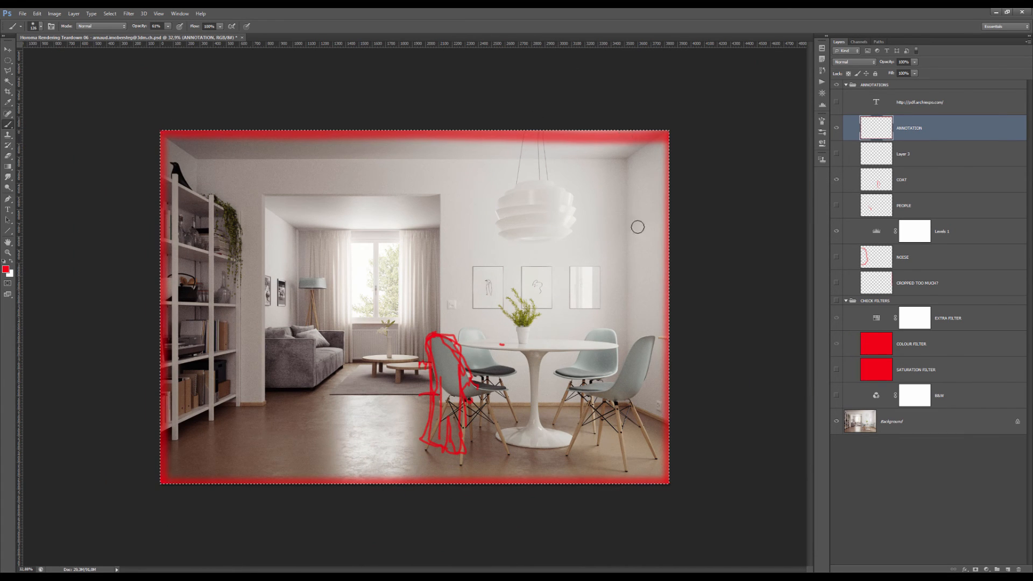
{"action": "mouse_move", "coordinate": [259, 378]}
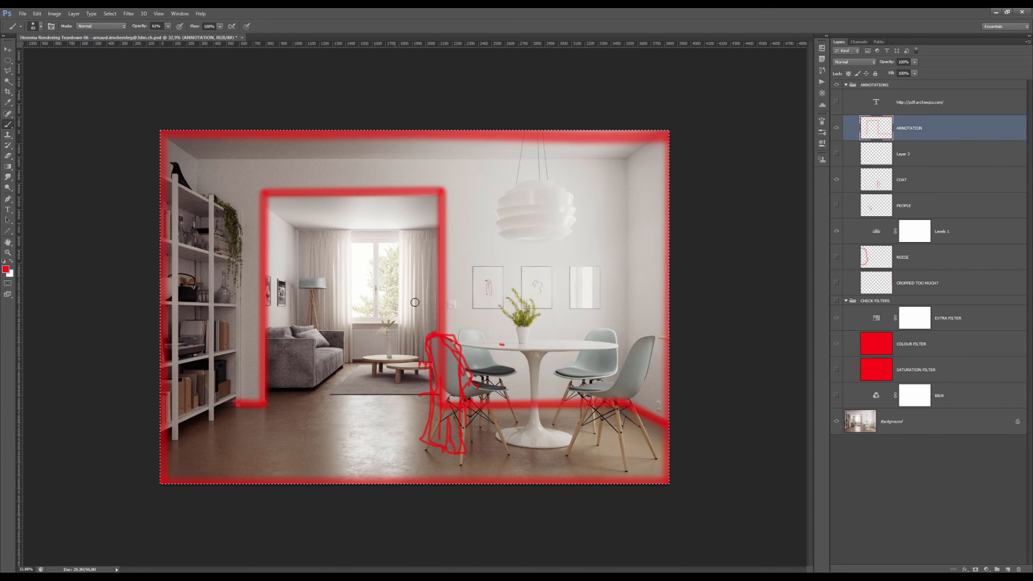
{"action": "mouse_move", "coordinate": [391, 300]}
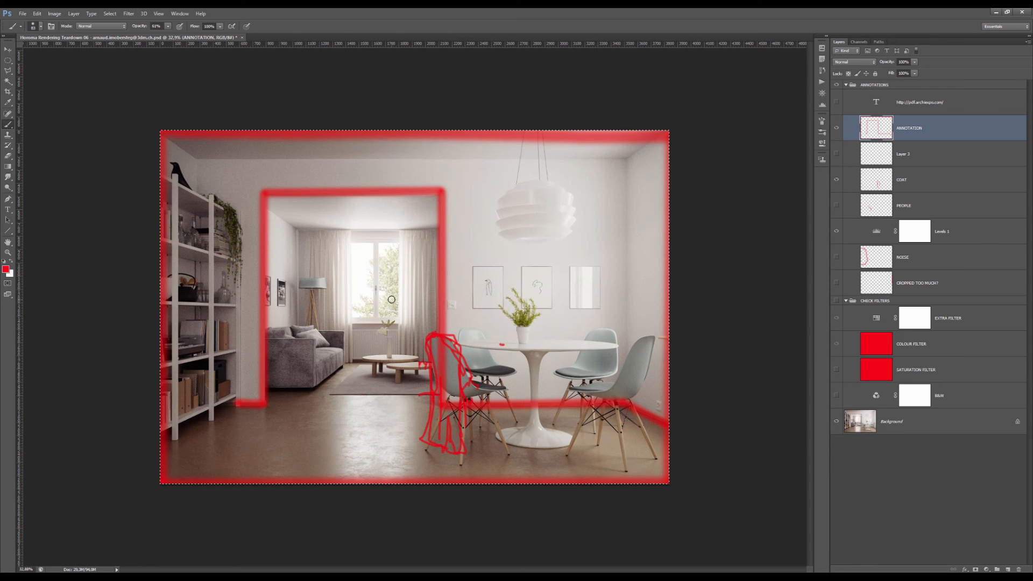
{"action": "left_click", "coordinate": [836, 128]}
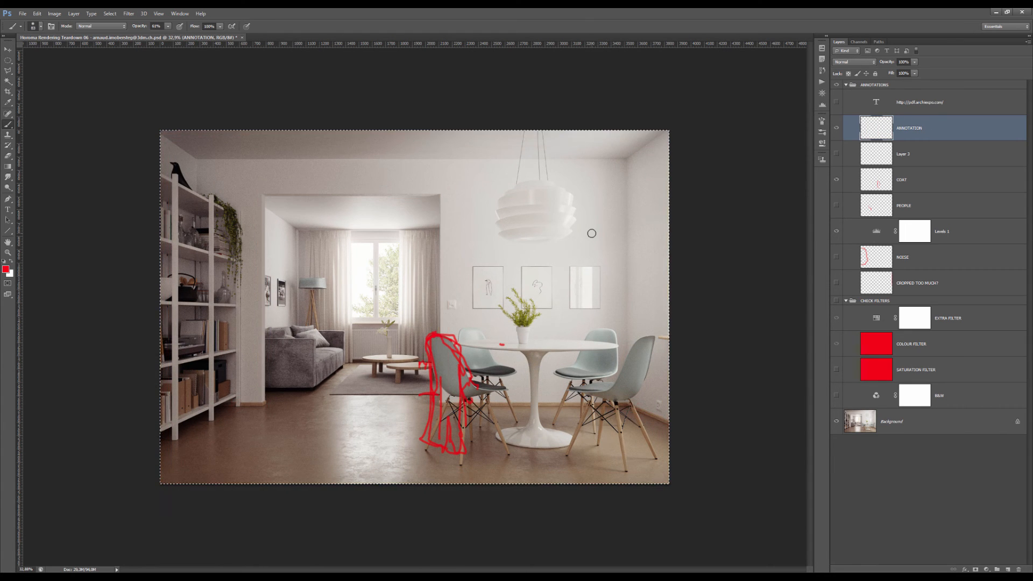
{"action": "left_click", "coordinate": [921, 101]}
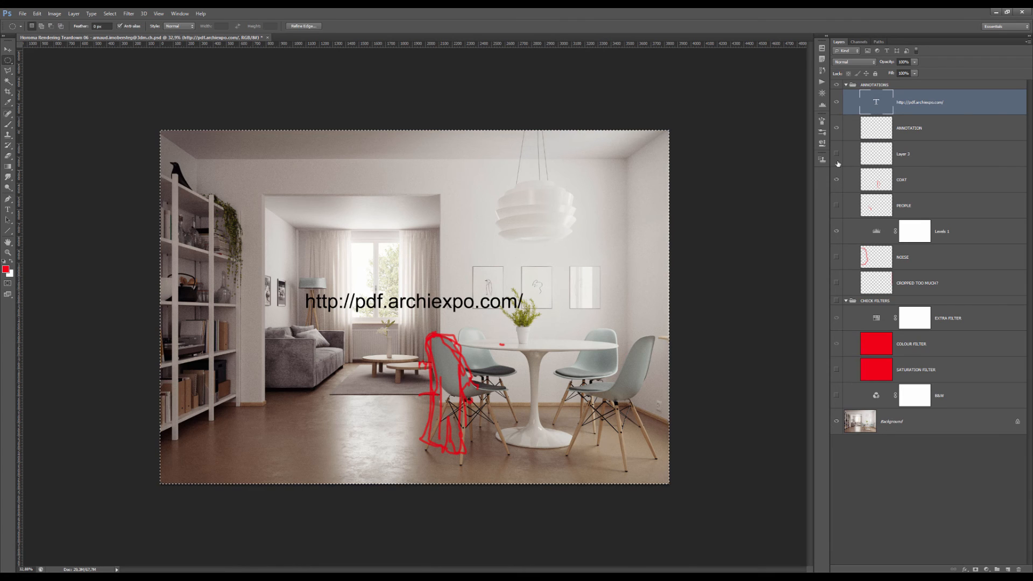
{"action": "left_click_drag", "start_coordinate": [295, 270], "coordinate": [577, 273]}
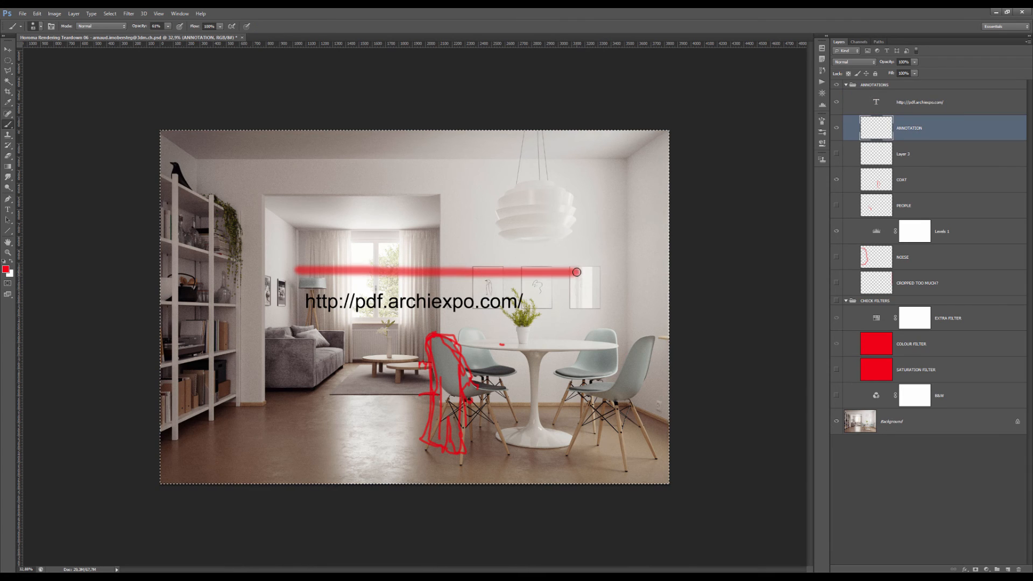
{"action": "left_click_drag", "start_coordinate": [576, 272], "coordinate": [555, 323]}
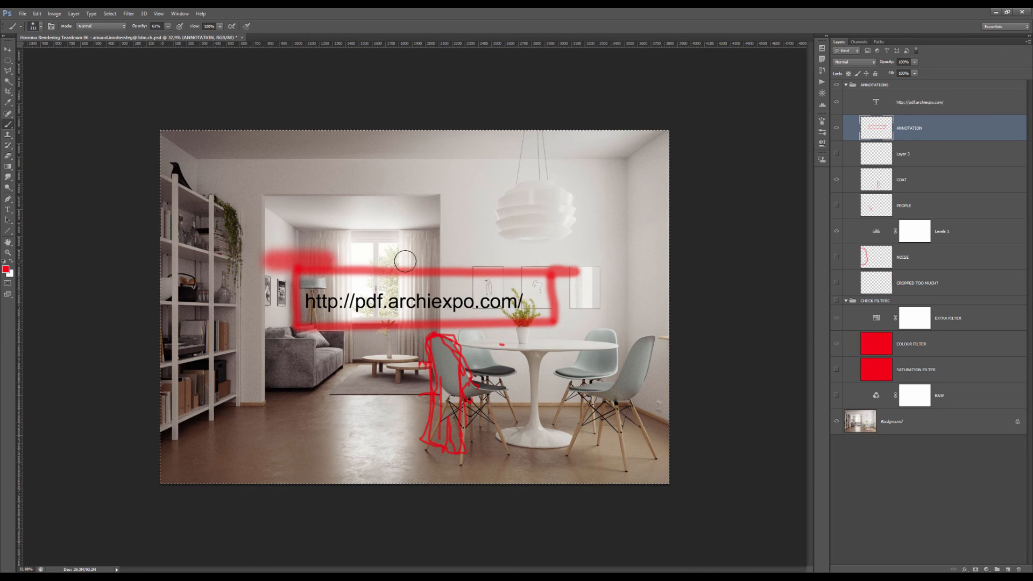
Step: Thicken the red box around the URL and add a thinner extended red rectangle
{"action": "left_click_drag", "start_coordinate": [405, 261], "coordinate": [564, 332]}
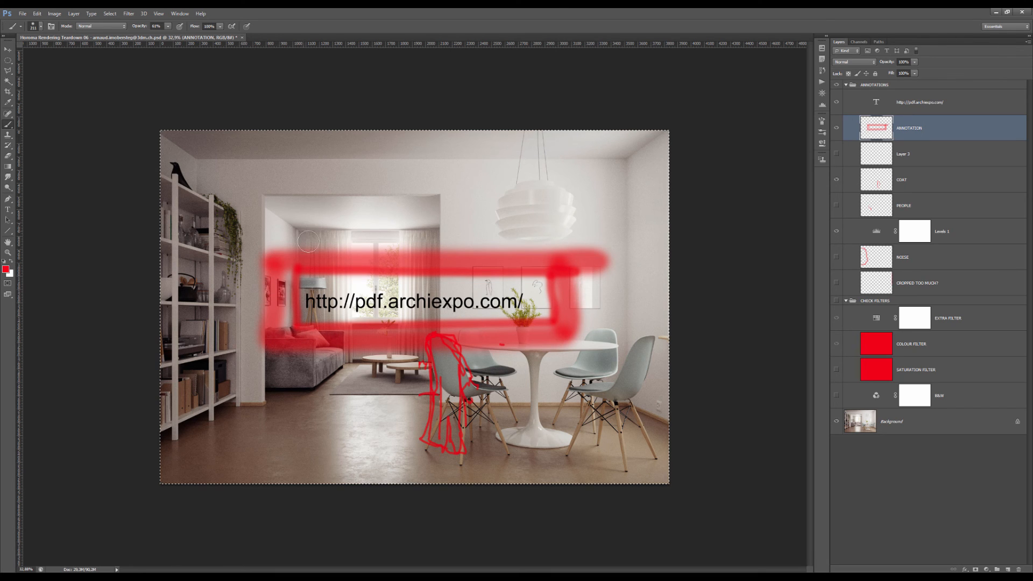
{"action": "left_click_drag", "start_coordinate": [260, 244], "coordinate": [405, 243]}
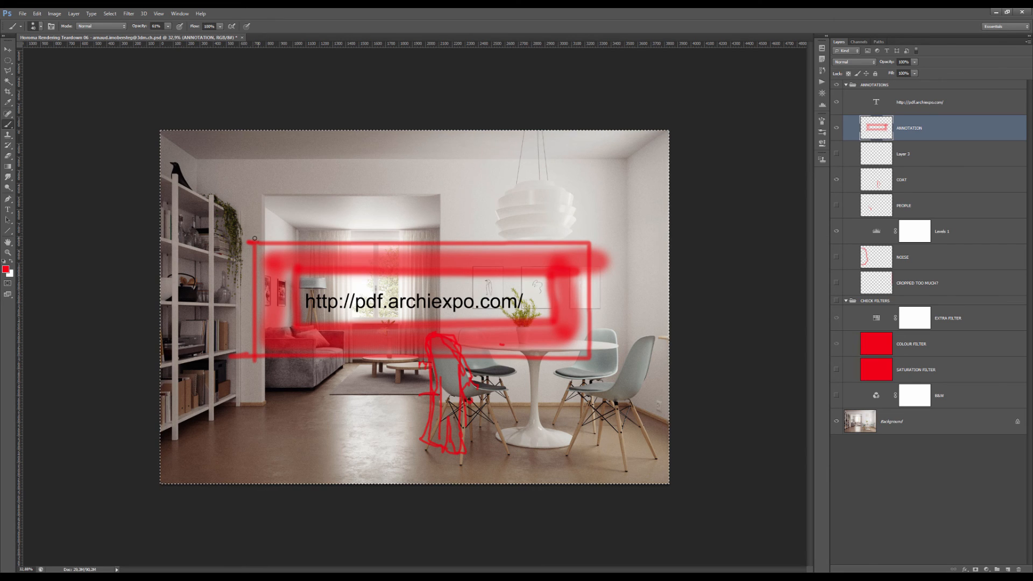
{"action": "mouse_move", "coordinate": [254, 239]}
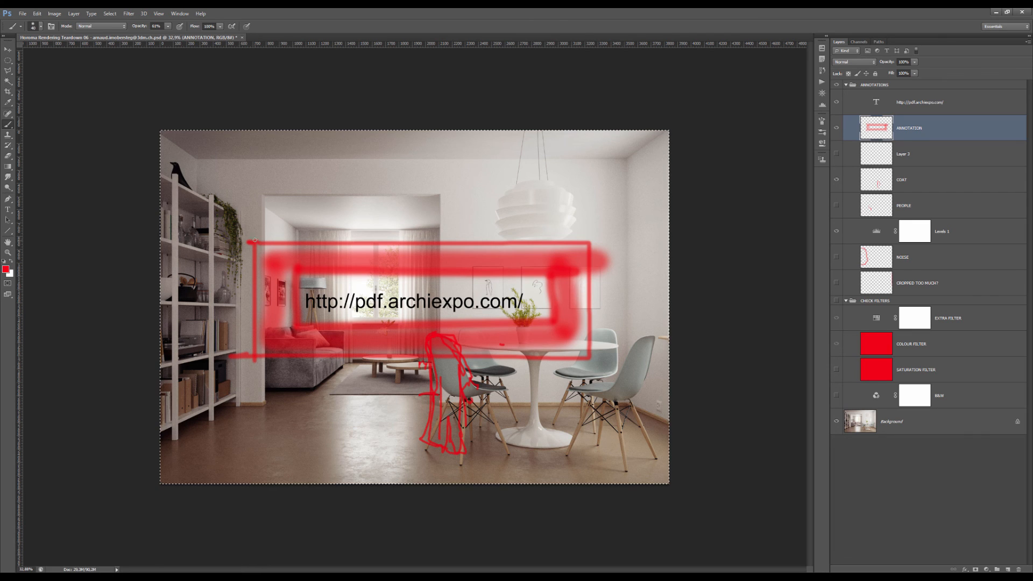
{"action": "left_click_drag", "start_coordinate": [255, 238], "coordinate": [608, 244]}
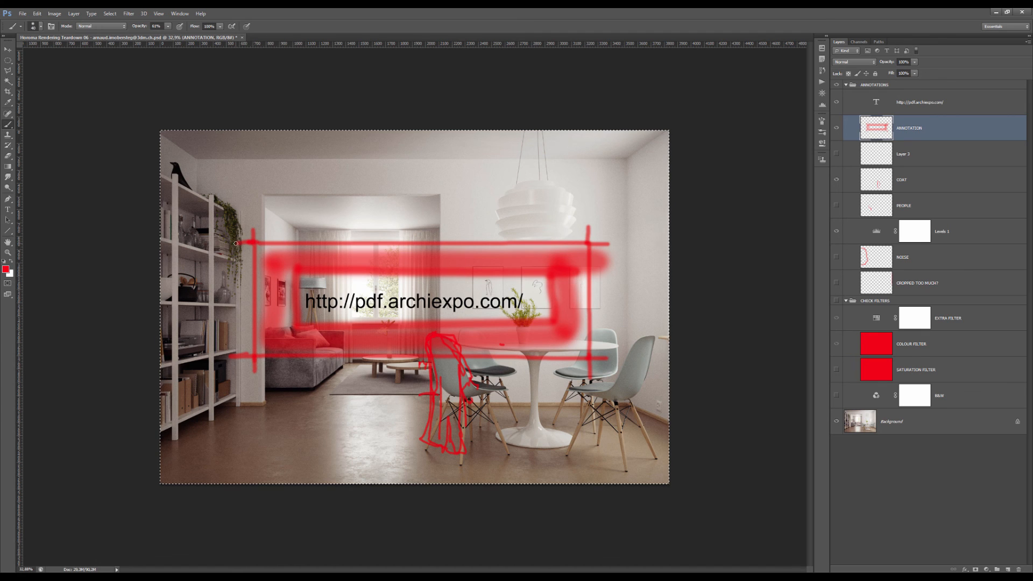
{"action": "mouse_move", "coordinate": [249, 247]}
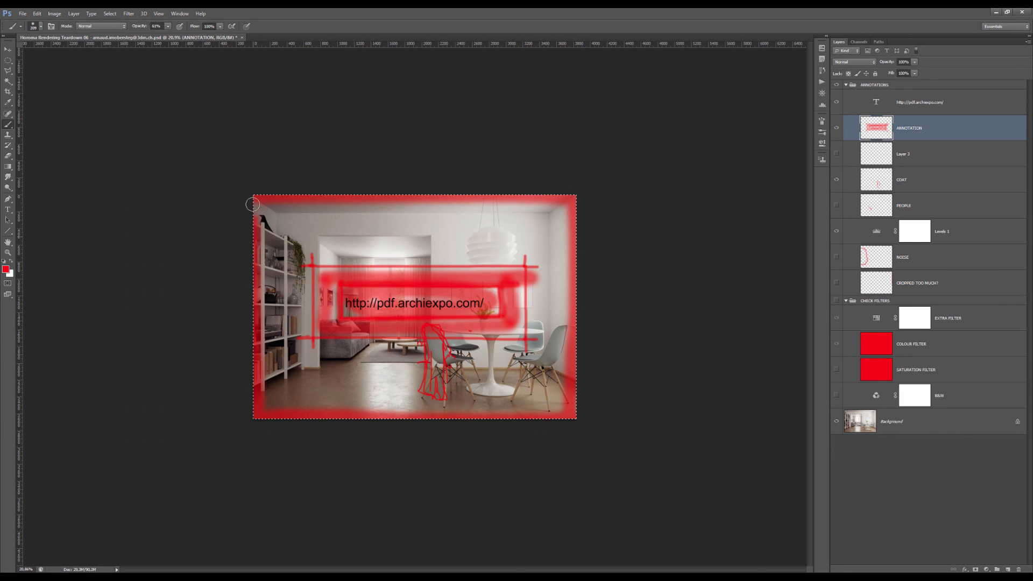
{"action": "mouse_move", "coordinate": [347, 252]}
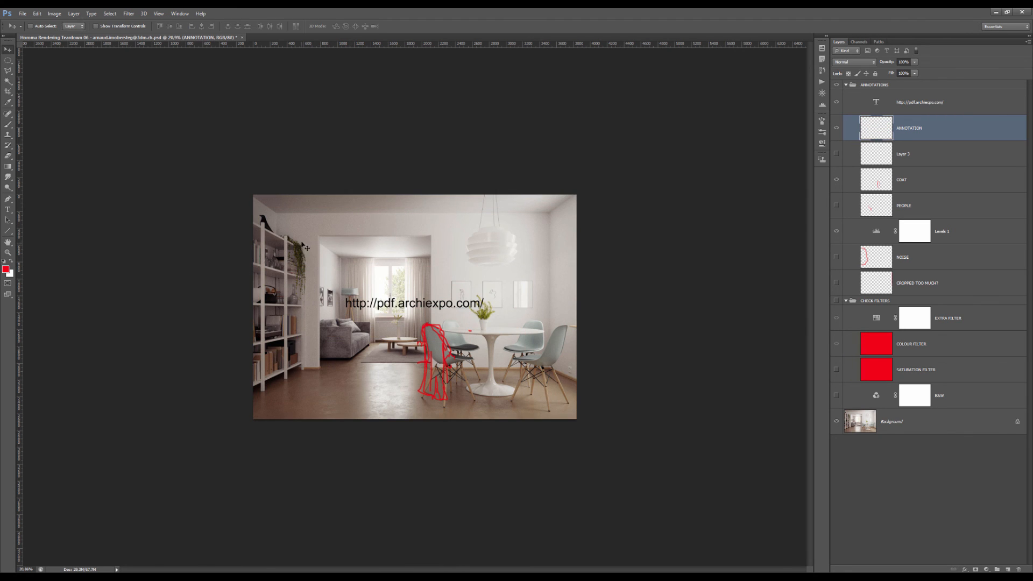
{"action": "mouse_move", "coordinate": [440, 284]}
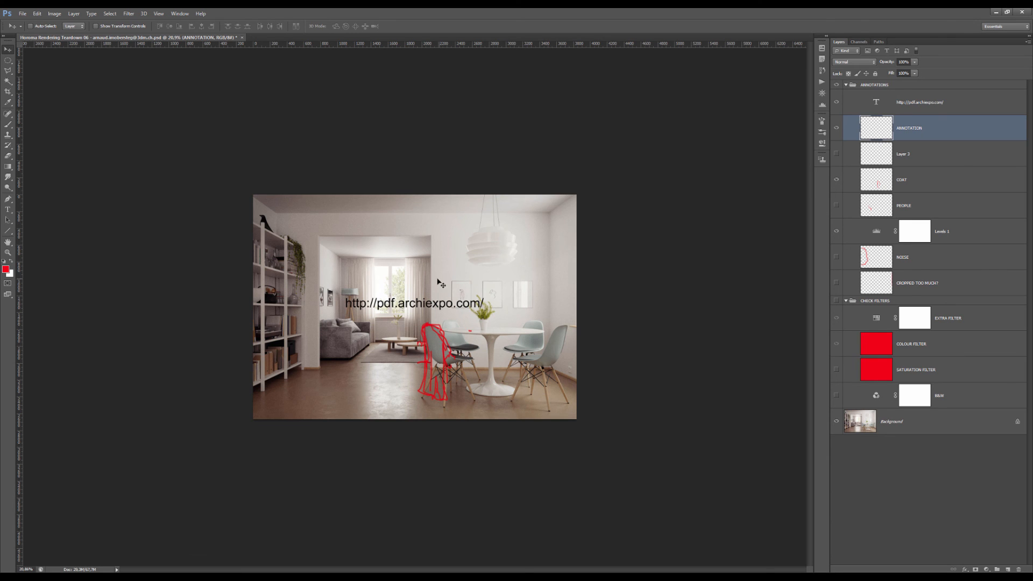